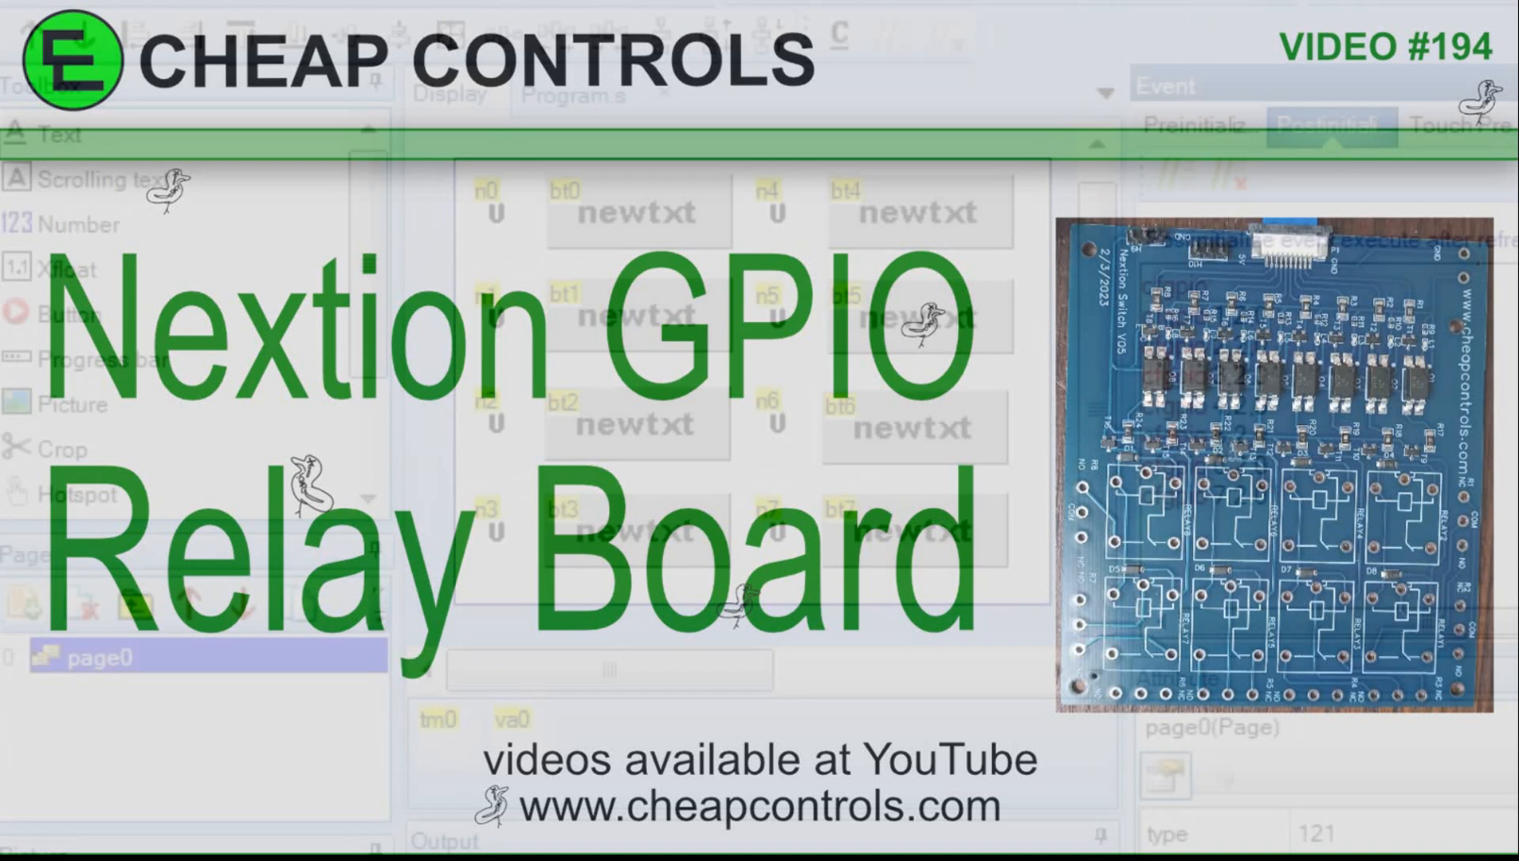
# Step: Add the missing 0 to the first Postinitialize line so it reads cfgpio 0,2,0
pyautogui.click(1333, 126)
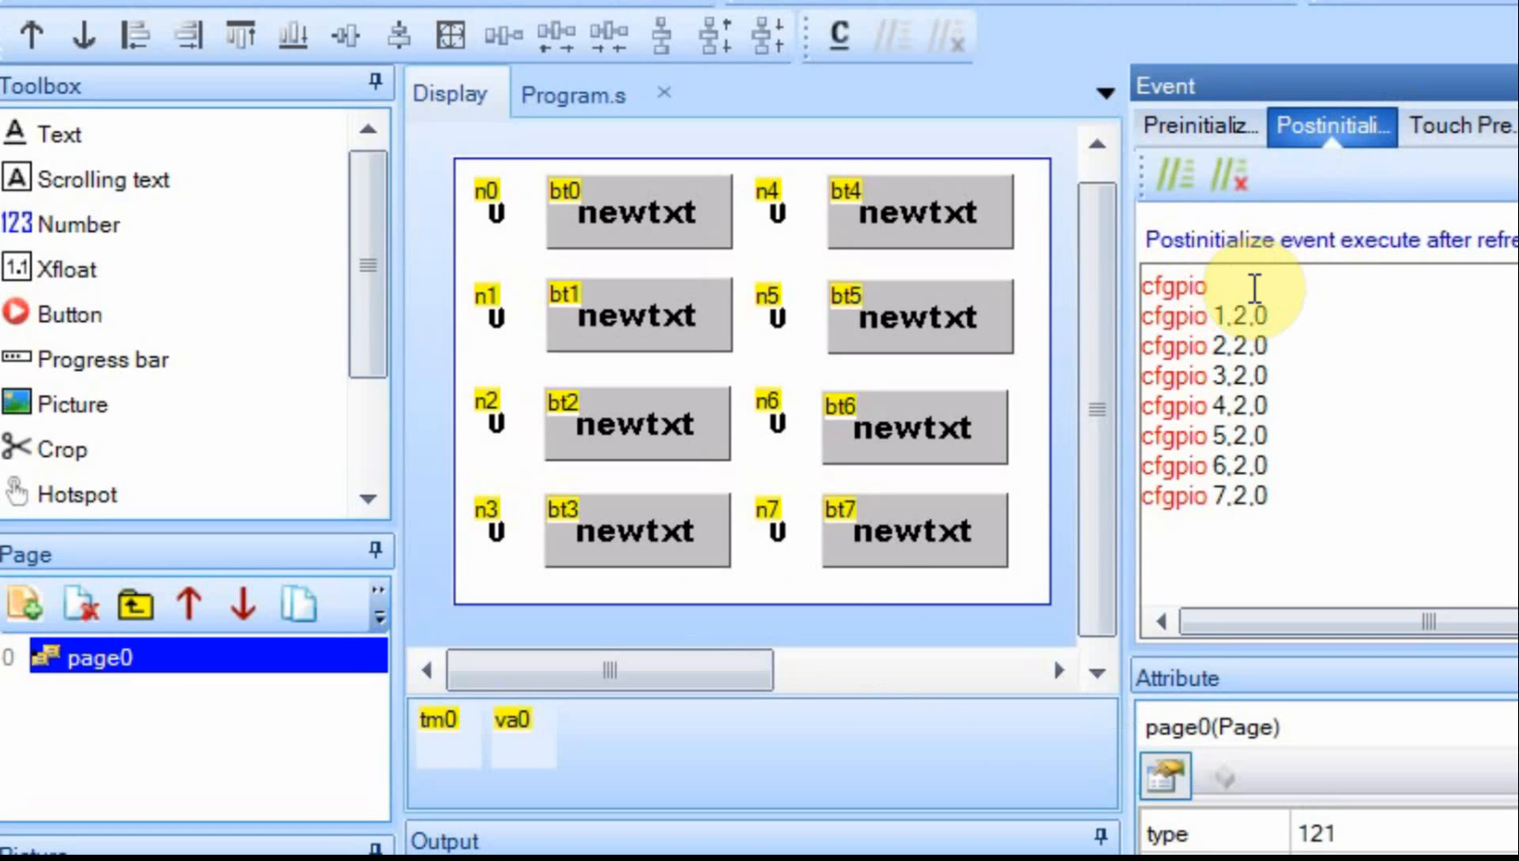
pyautogui.click(1213, 286)
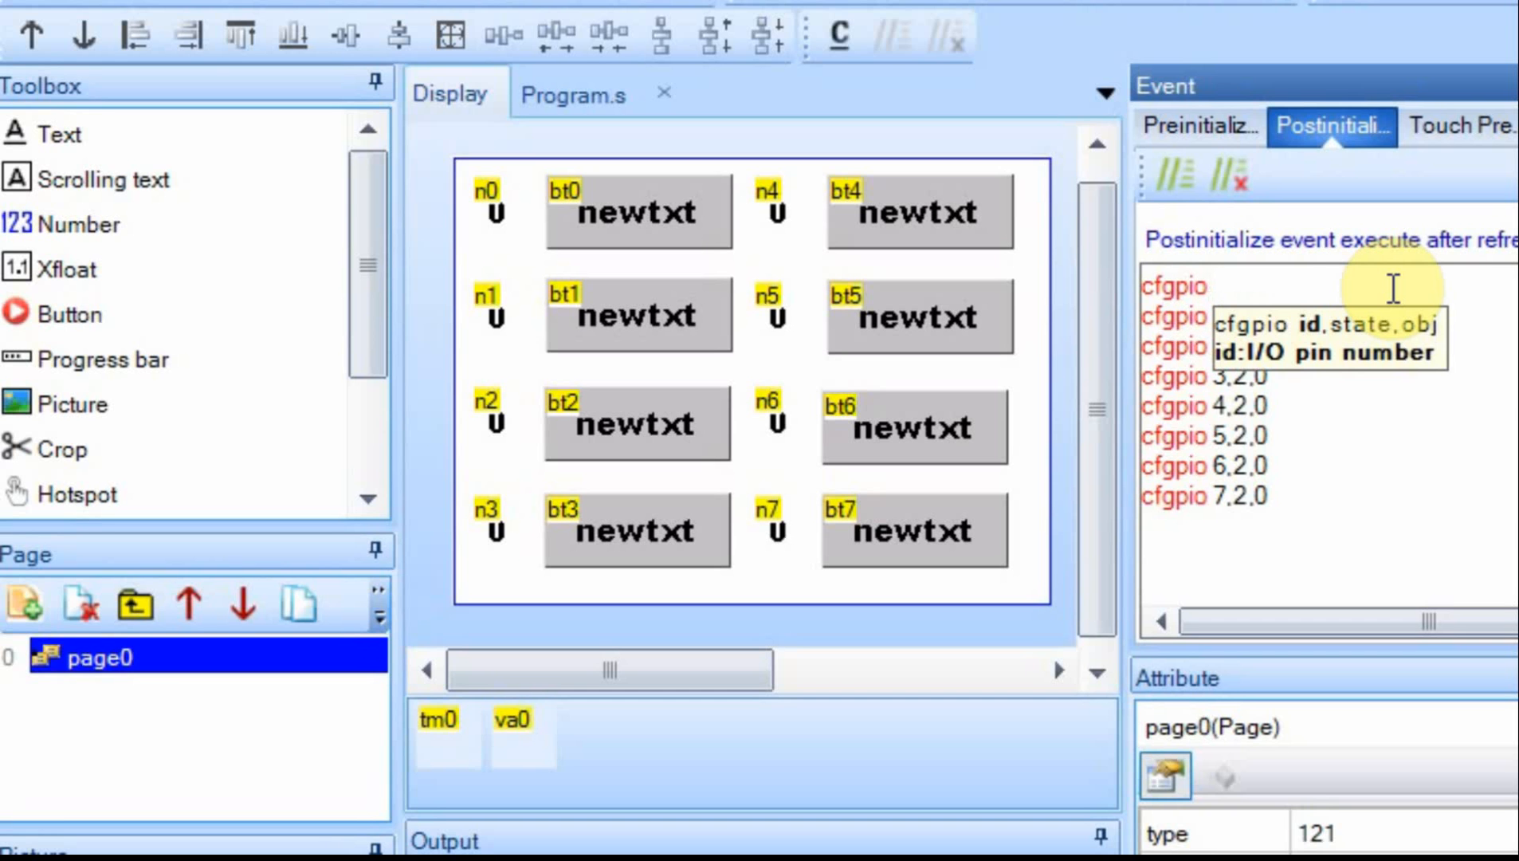
pyautogui.click(1221, 287)
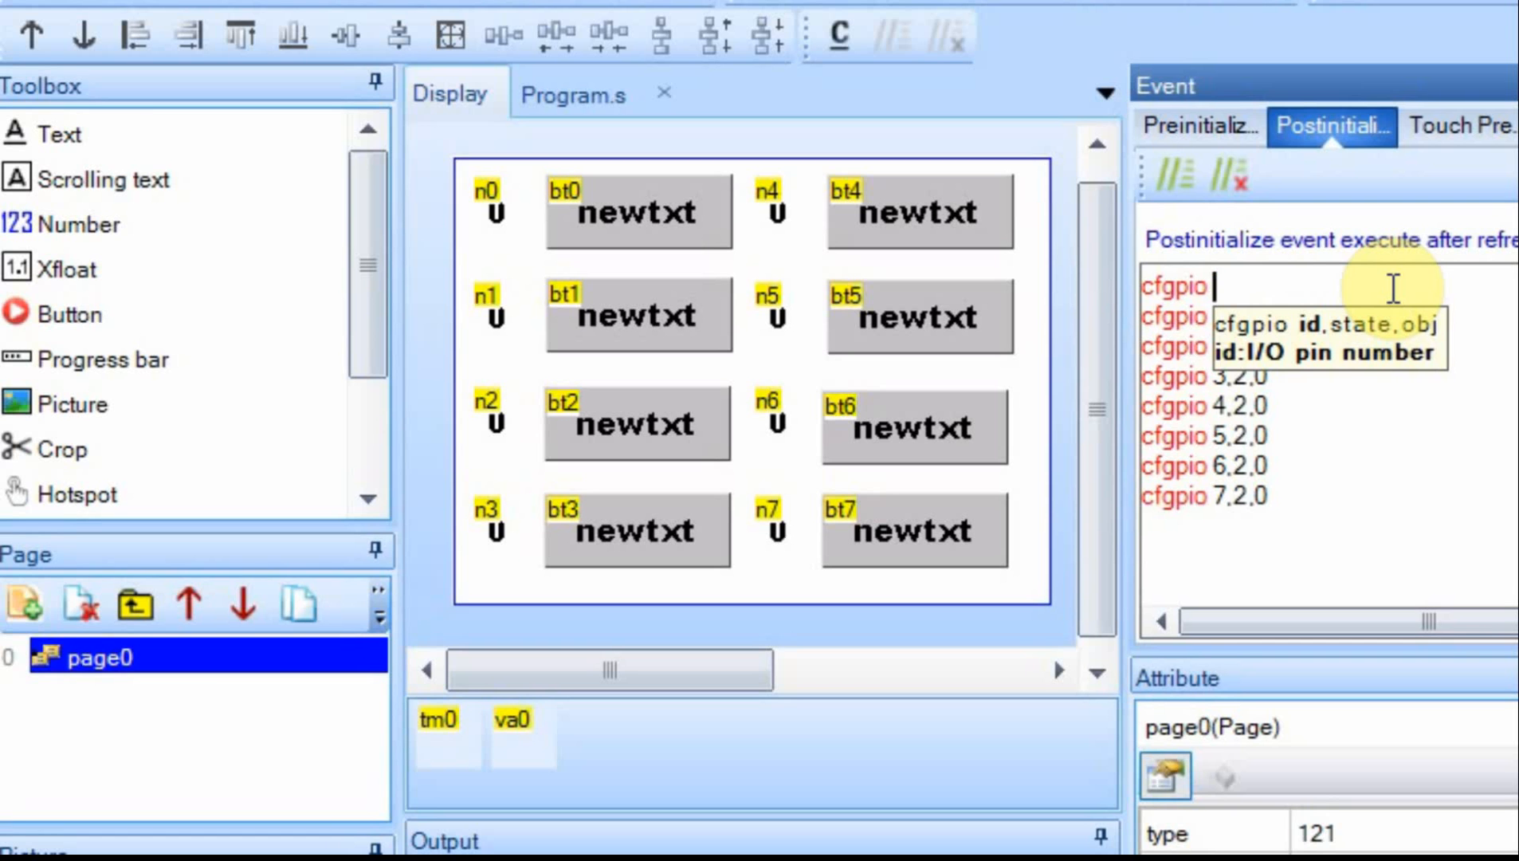
pyautogui.write('0,2,0')
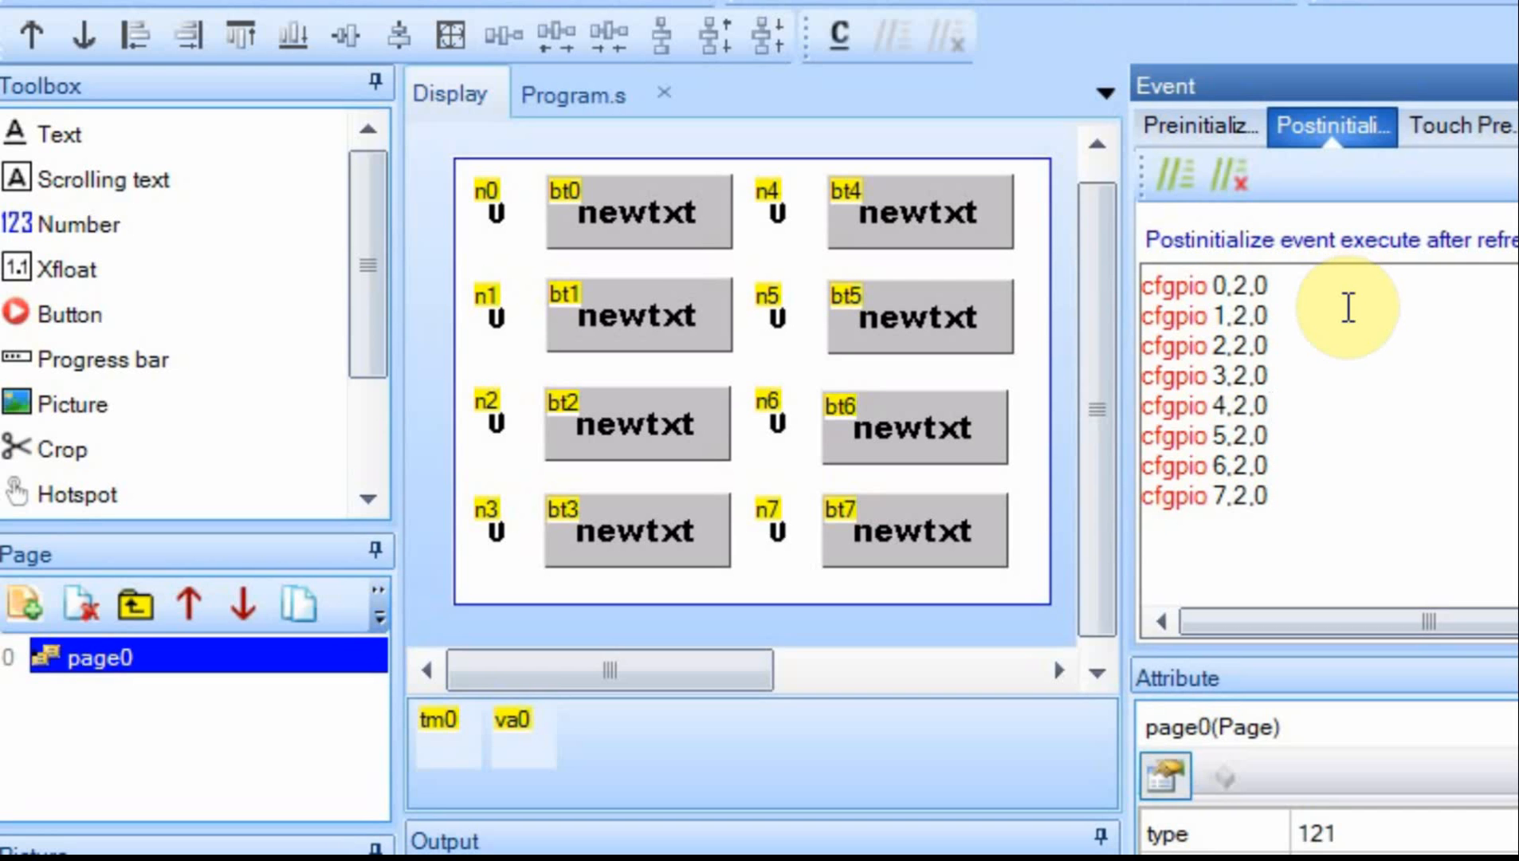
# Step: Select button bt0 on the canvas to view its empty Touch Release event
pyautogui.click(636, 213)
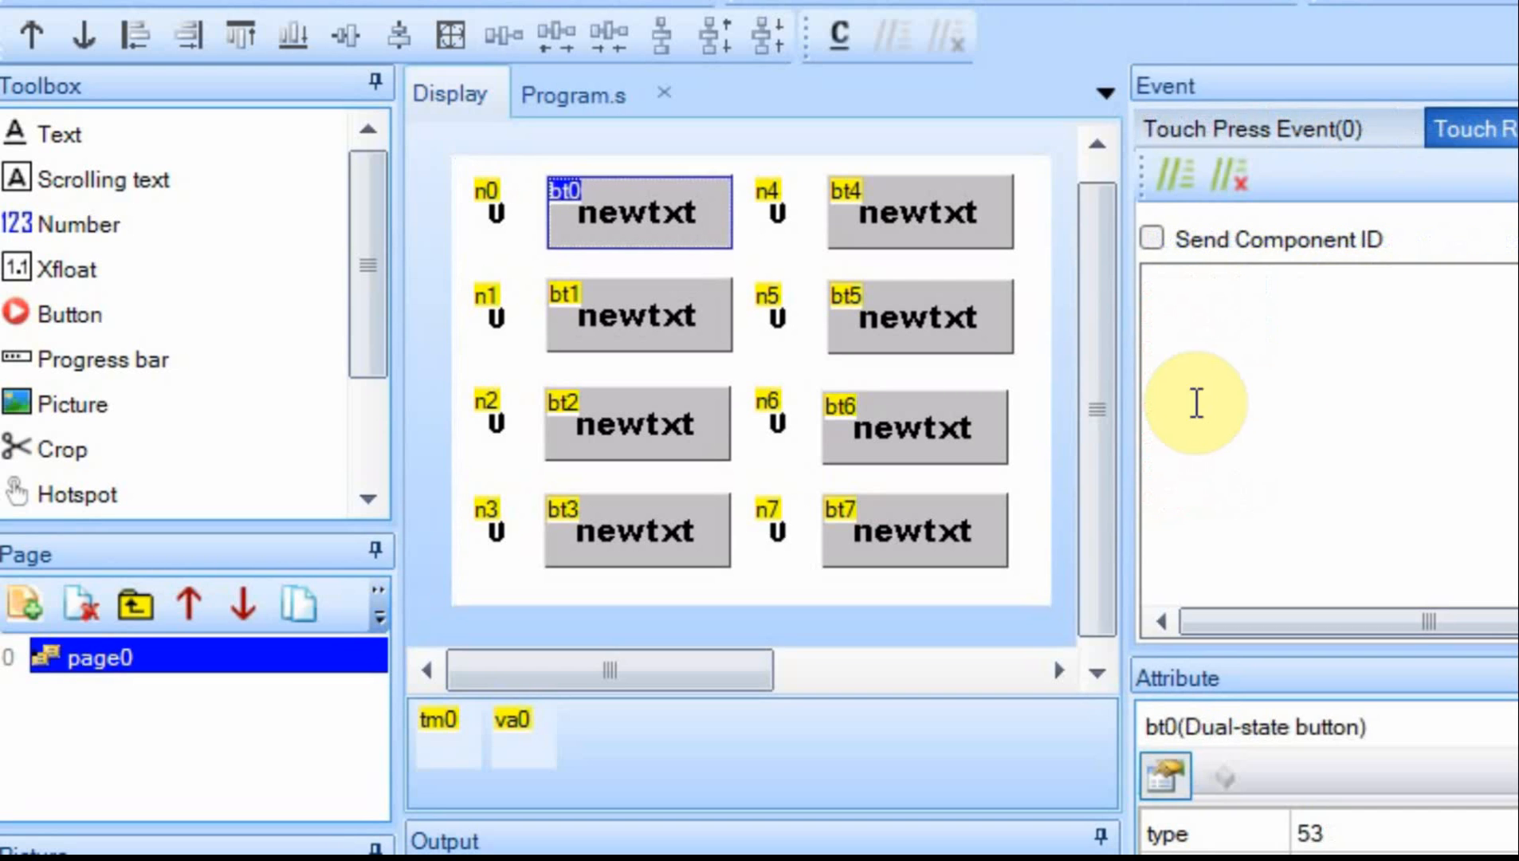
pyautogui.moveTo(939, 275)
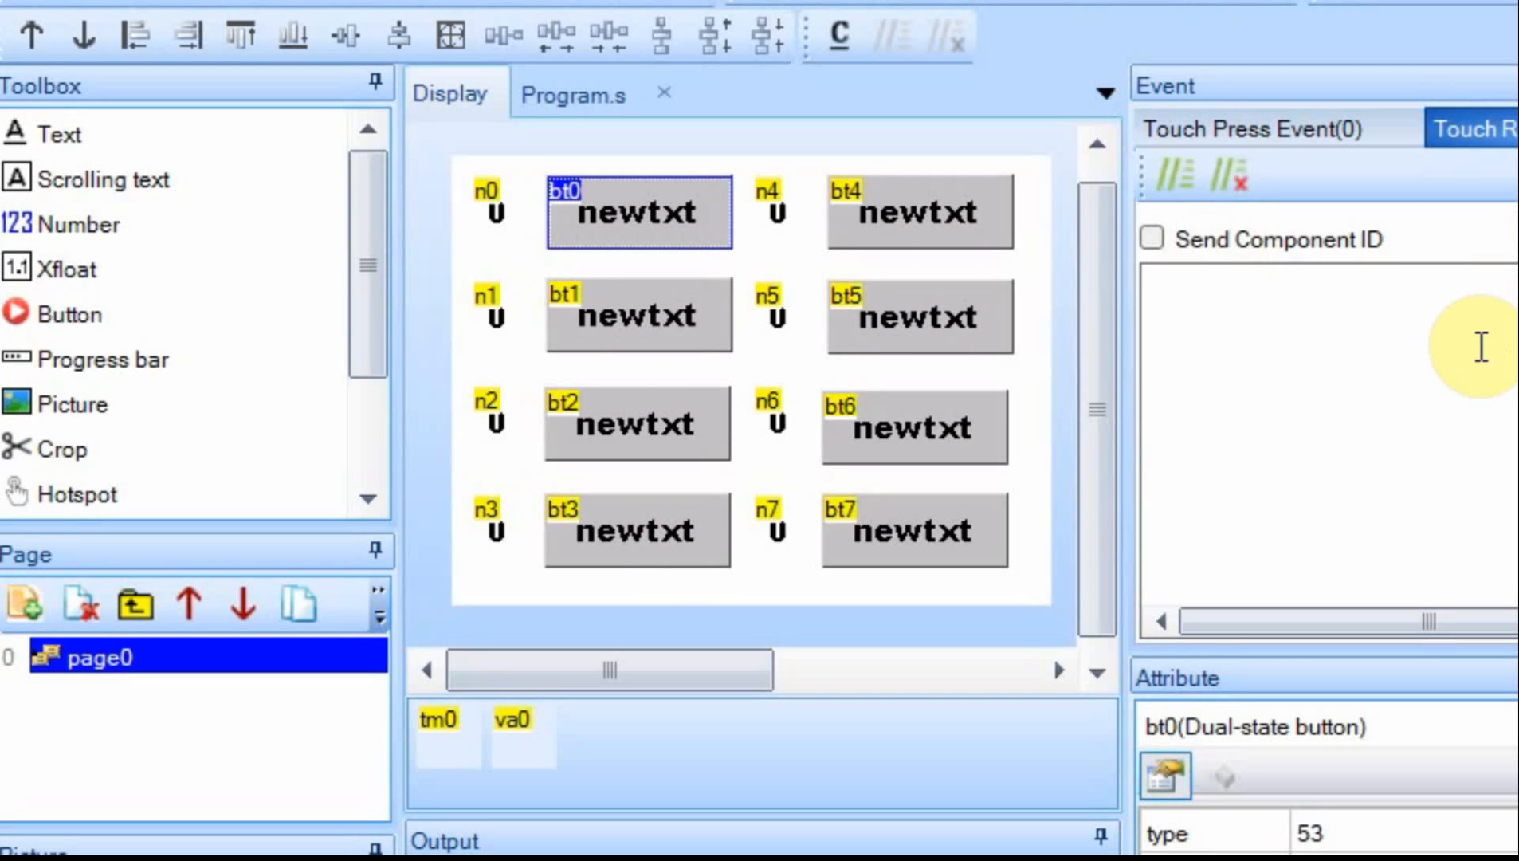
pyautogui.moveTo(675, 437)
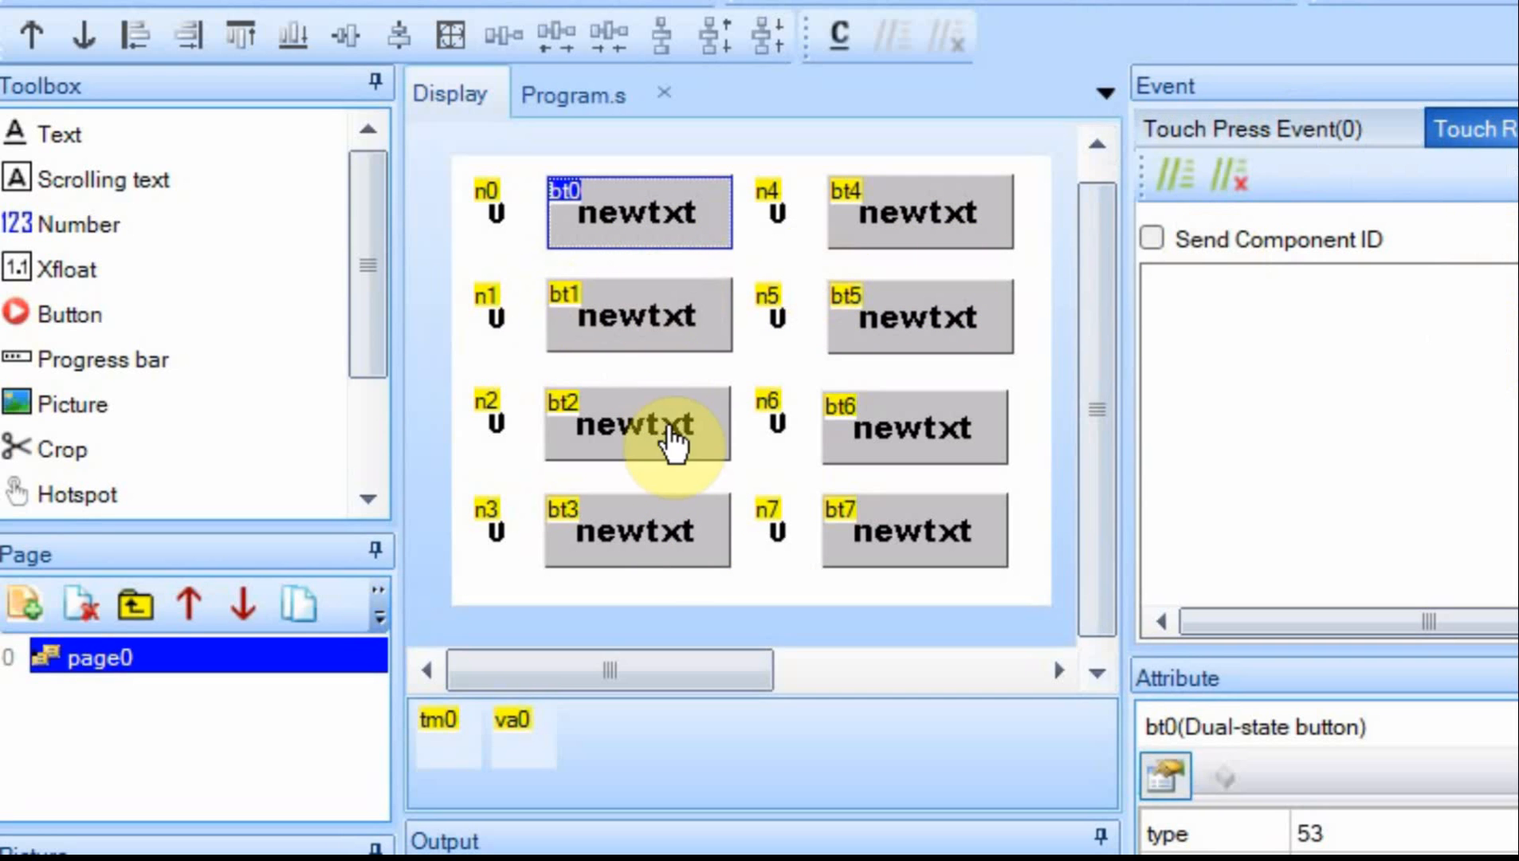
pyautogui.moveTo(658, 287)
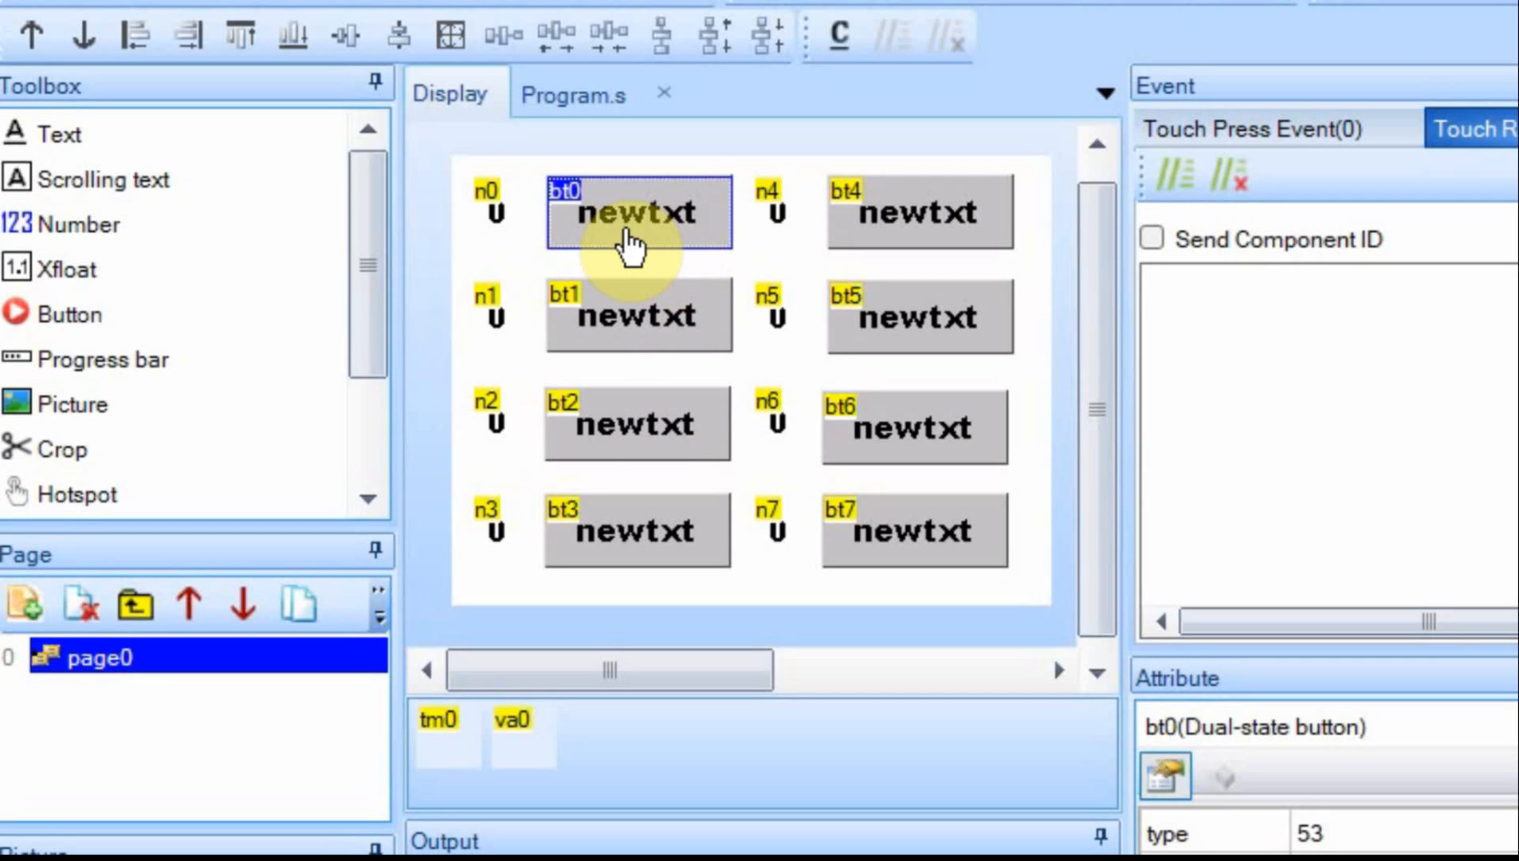
pyautogui.click(492, 215)
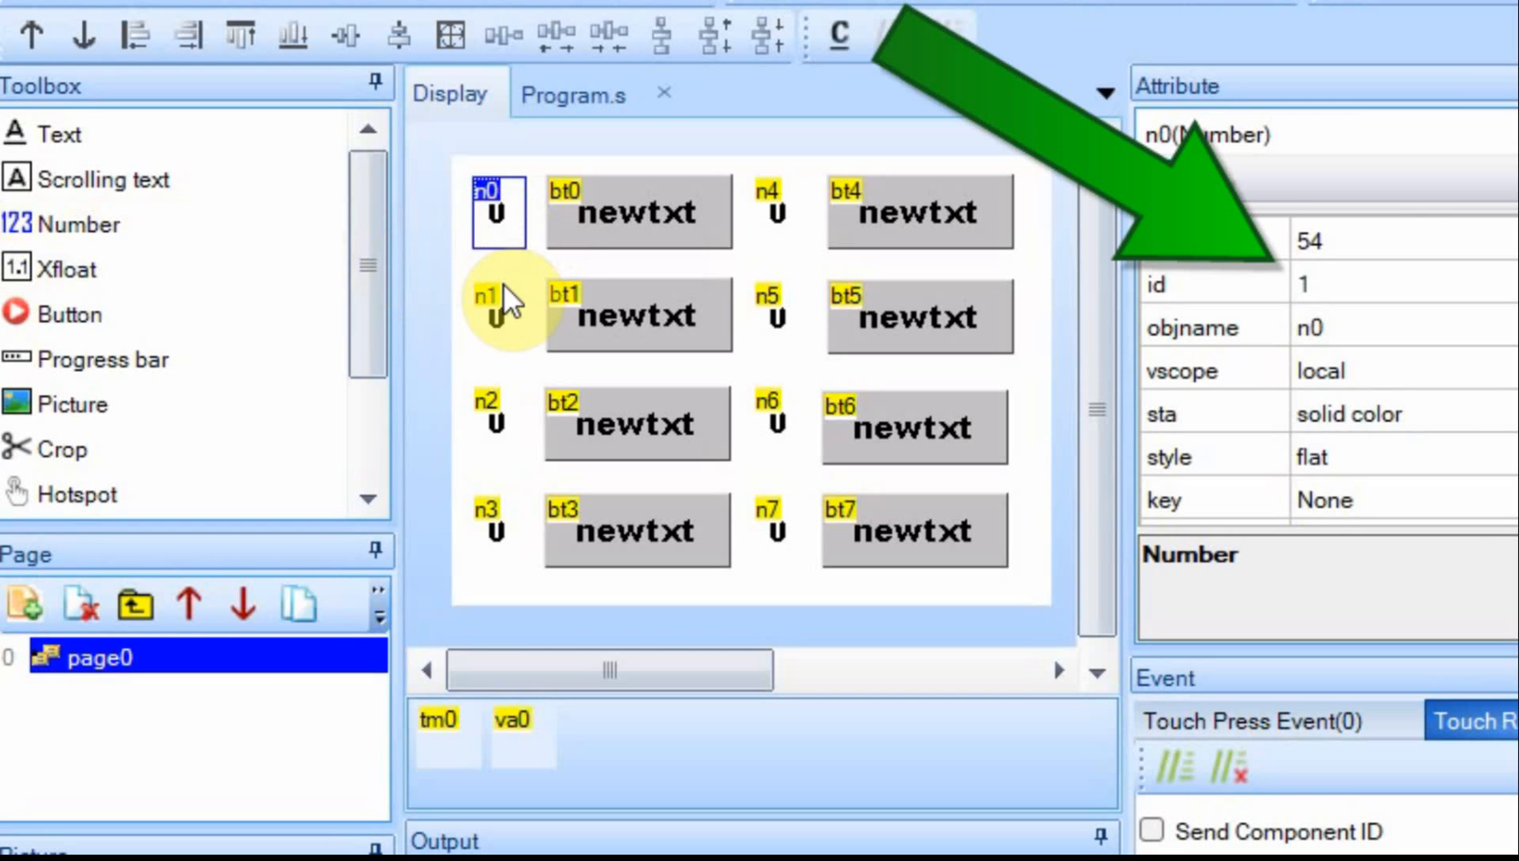
pyautogui.moveTo(493, 331)
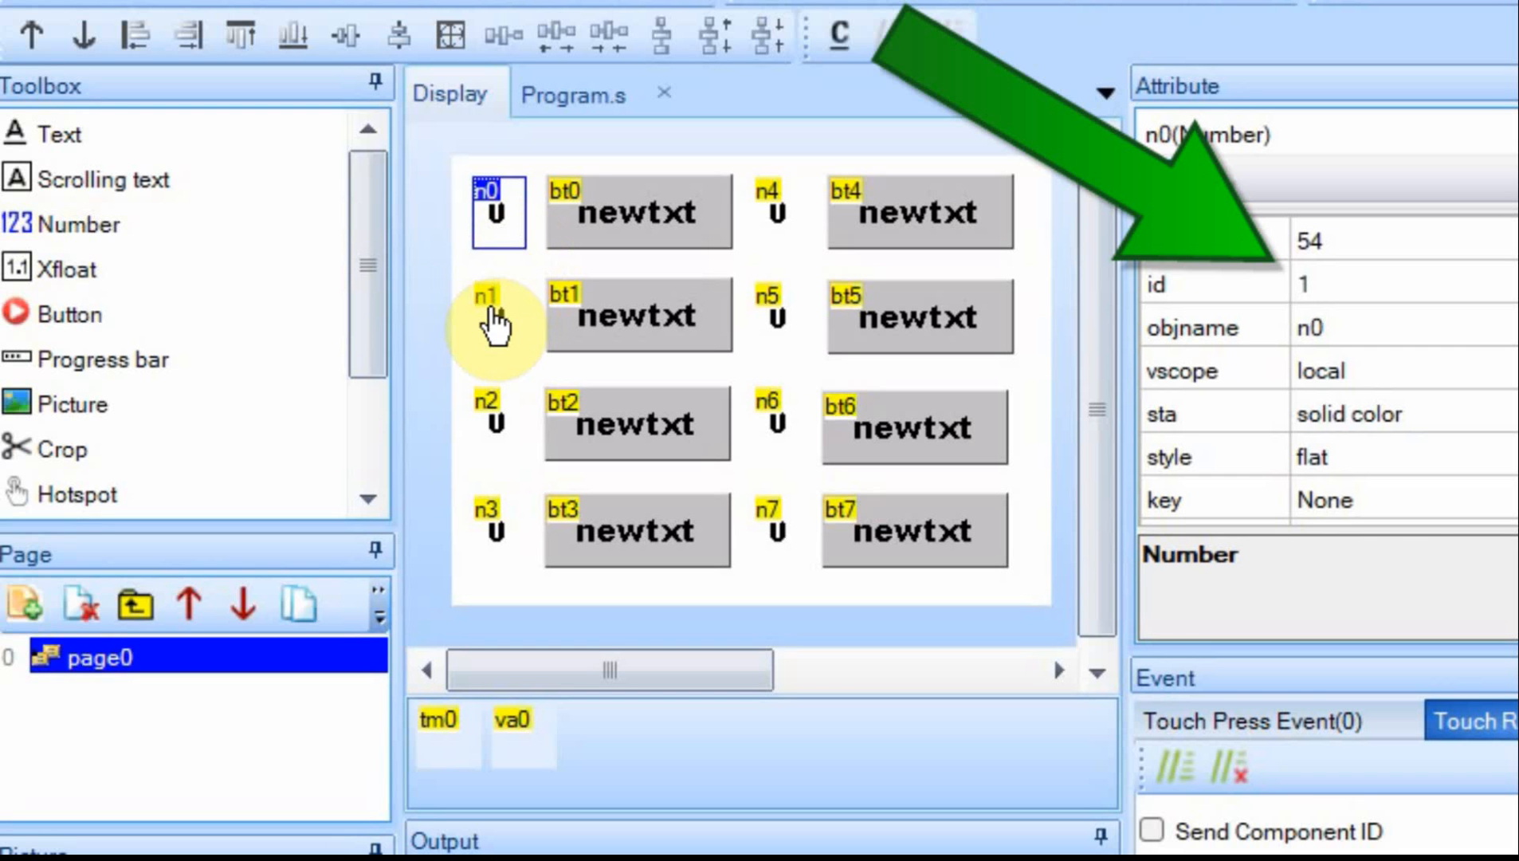
# Step: Check the component ids of numbers n1–n3 and buttons bt0–bt3
pyautogui.click(491, 314)
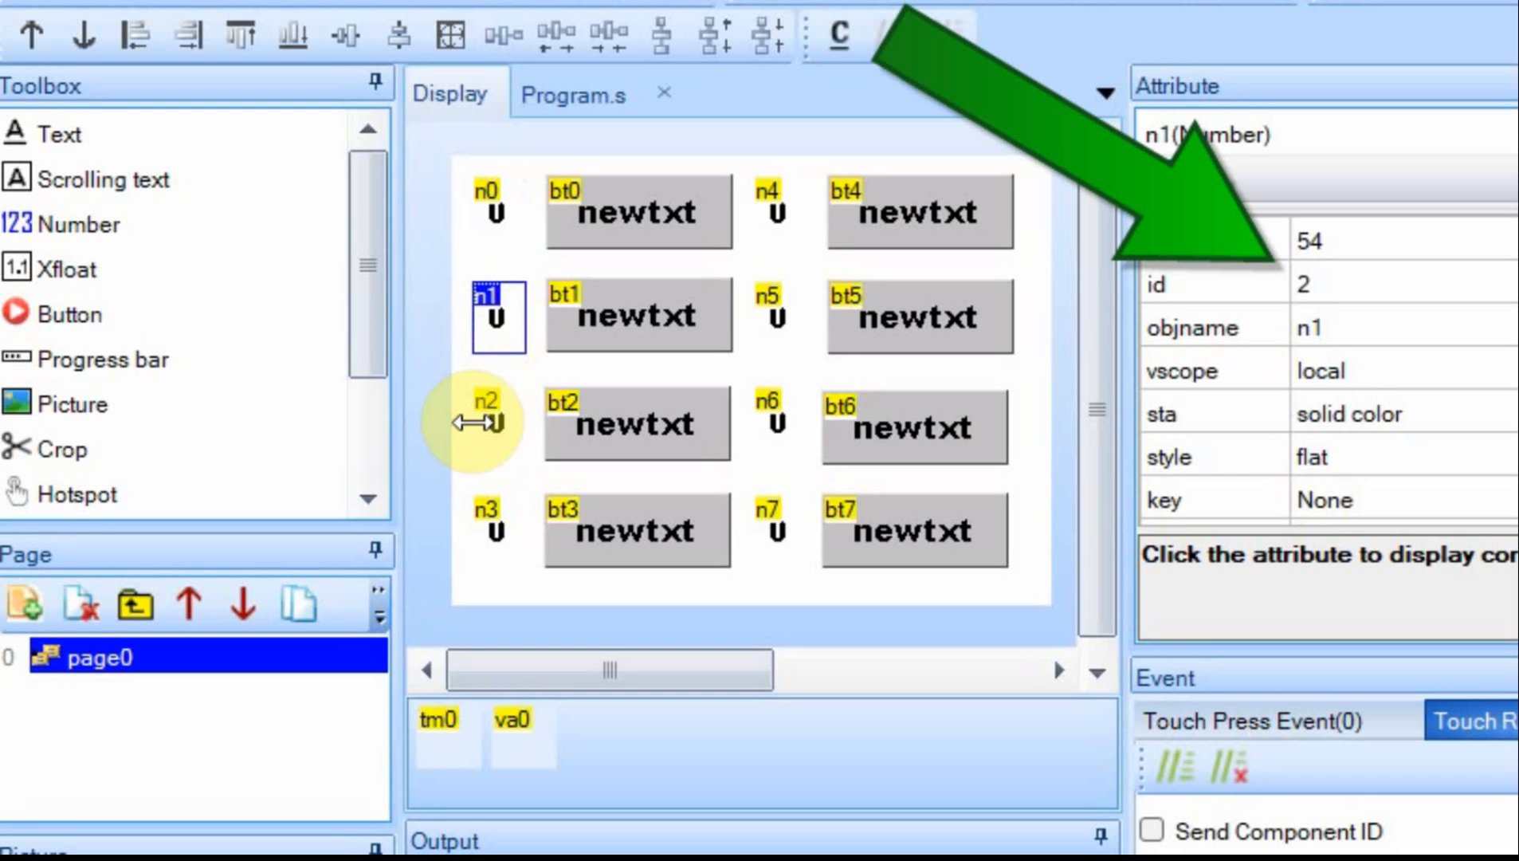
pyautogui.click(493, 421)
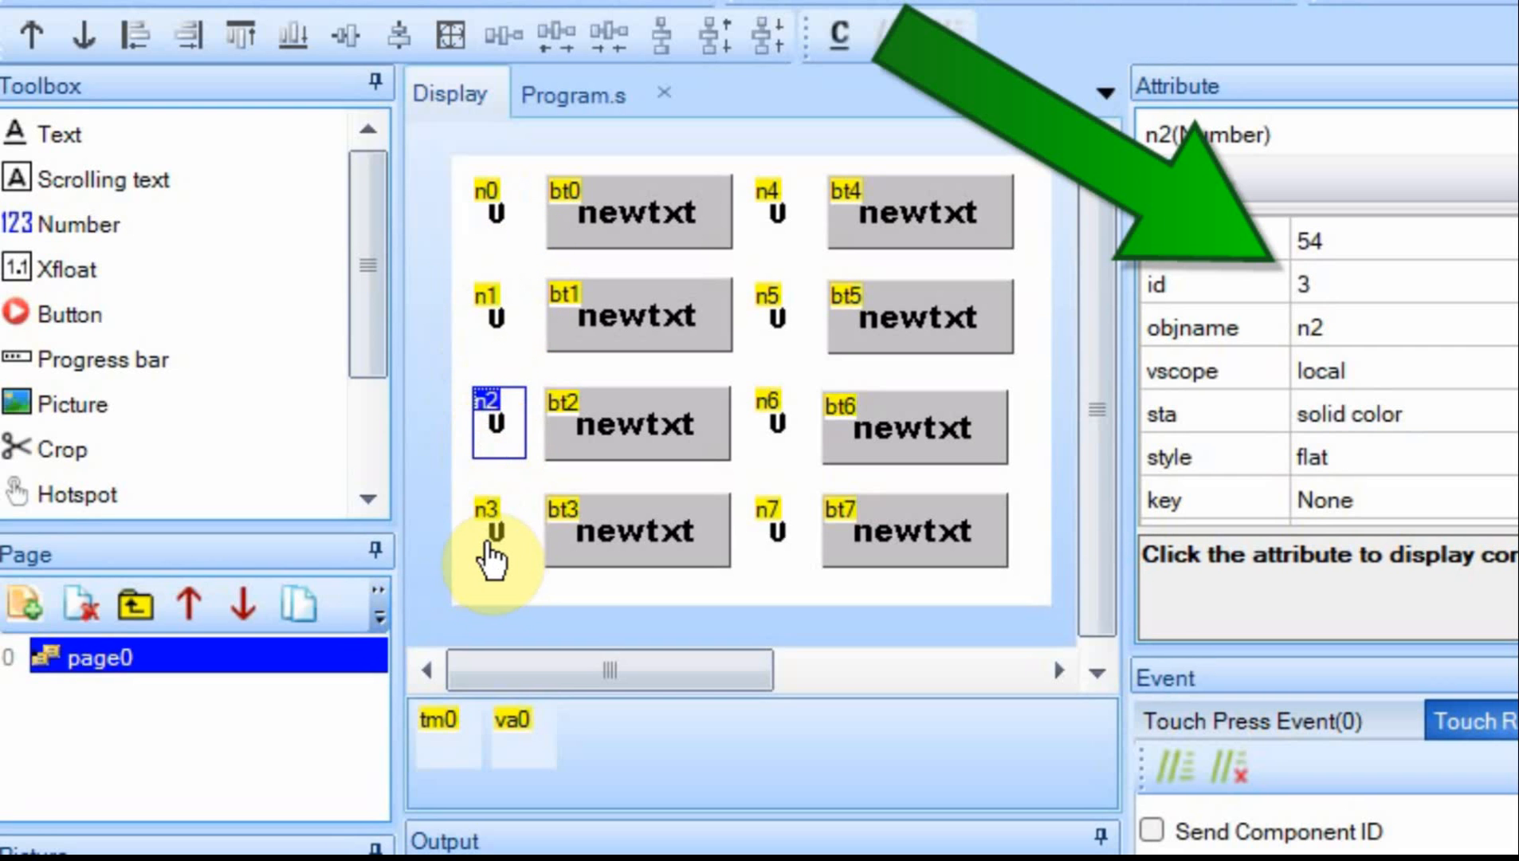
pyautogui.click(495, 531)
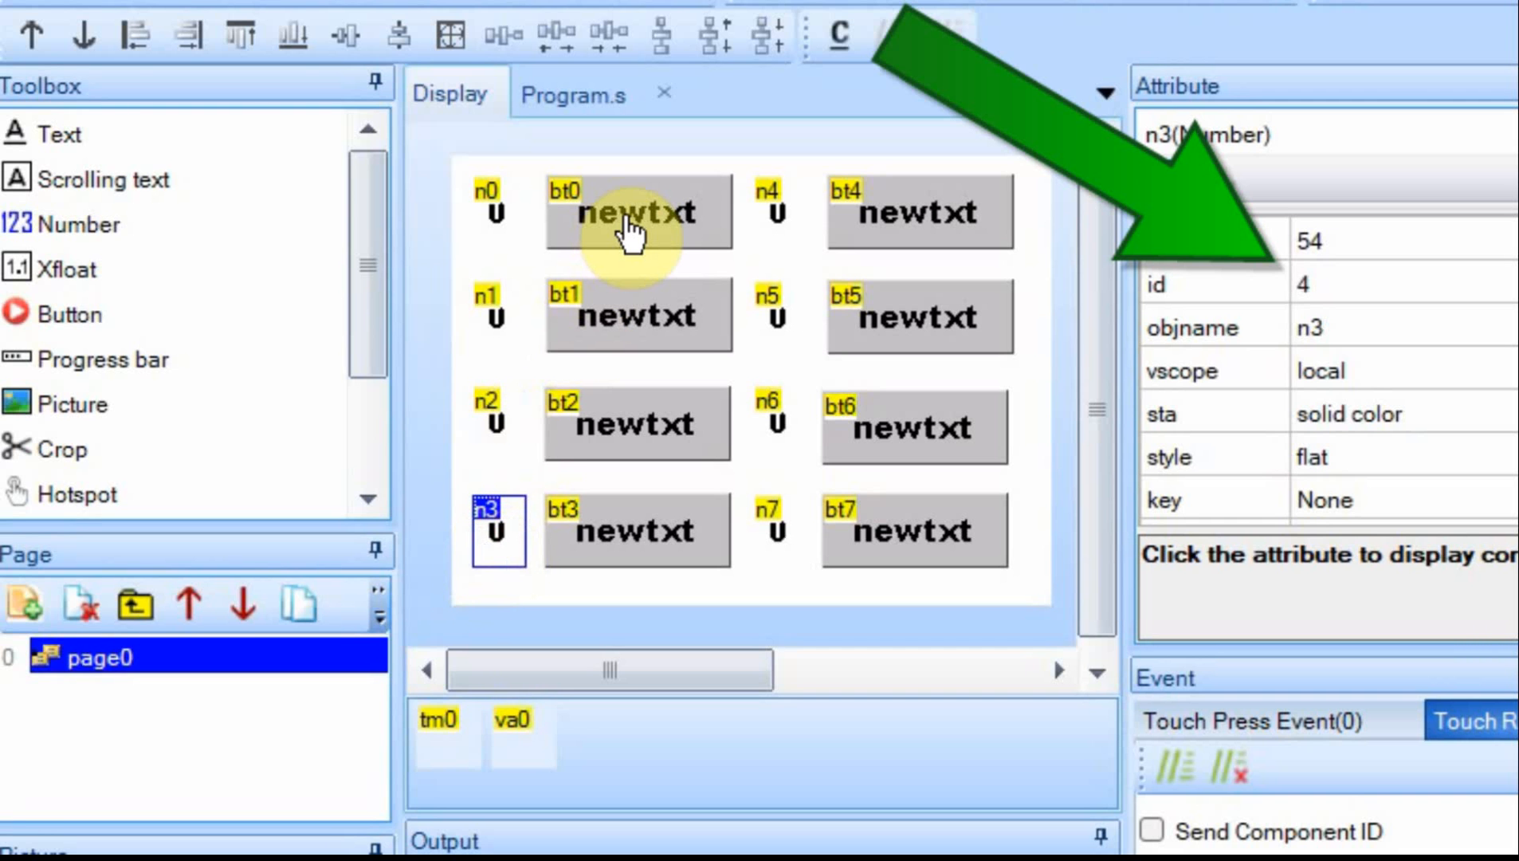
pyautogui.click(636, 213)
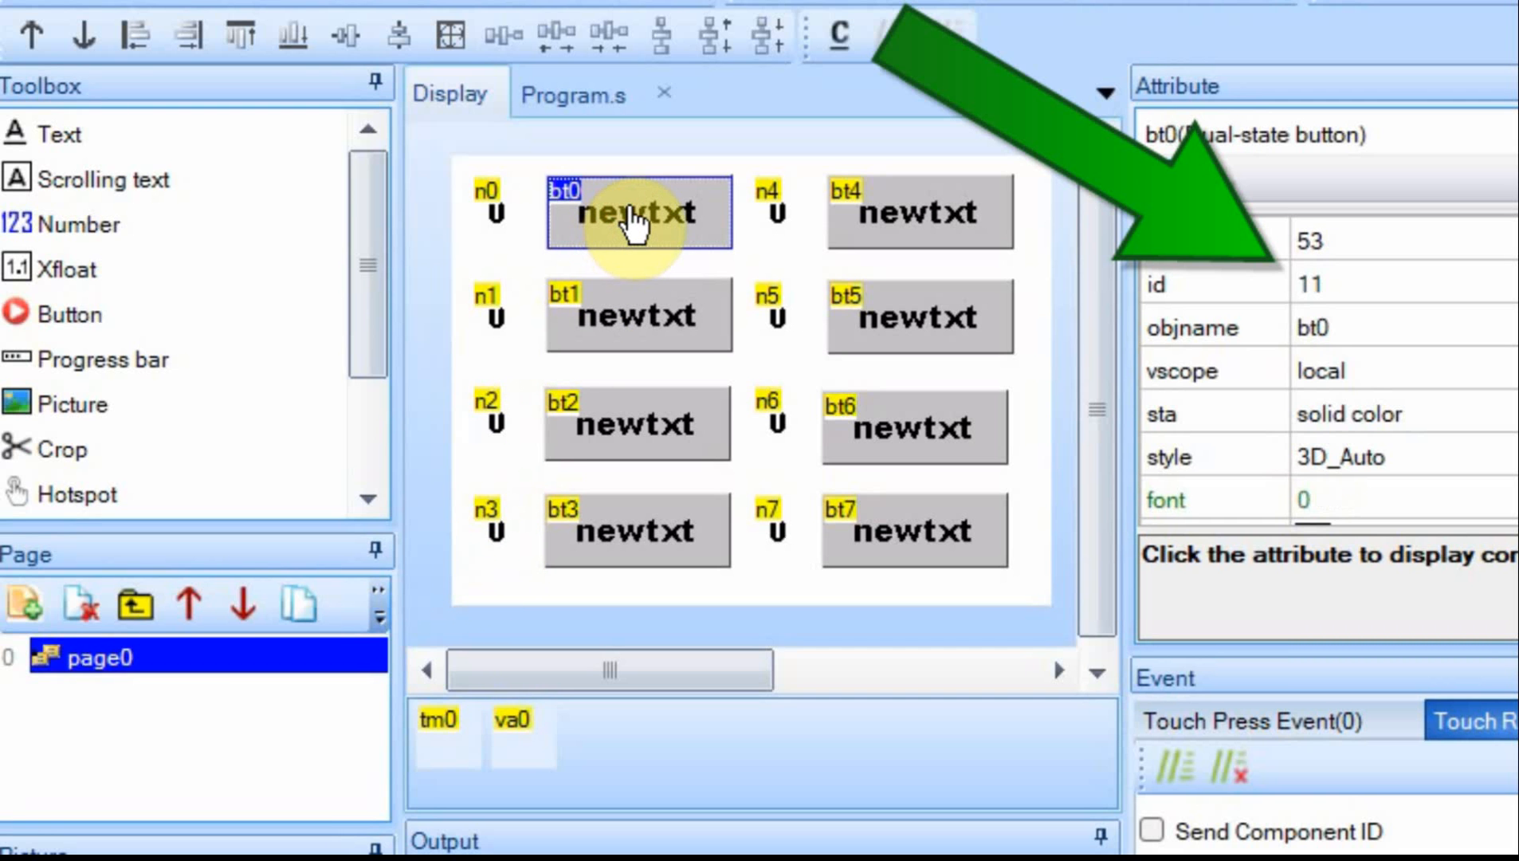
pyautogui.click(638, 315)
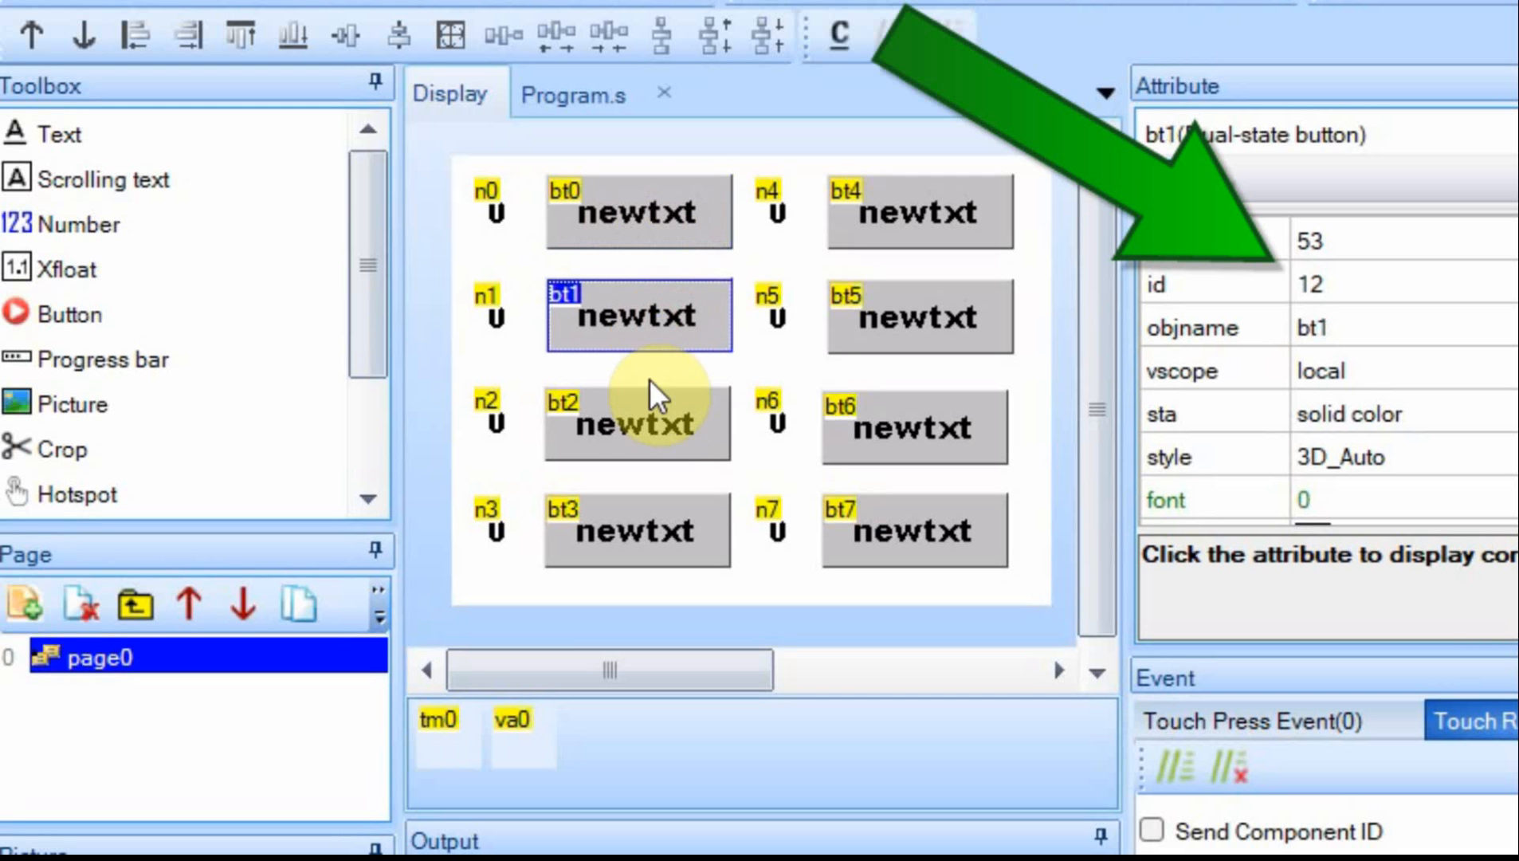
pyautogui.click(637, 423)
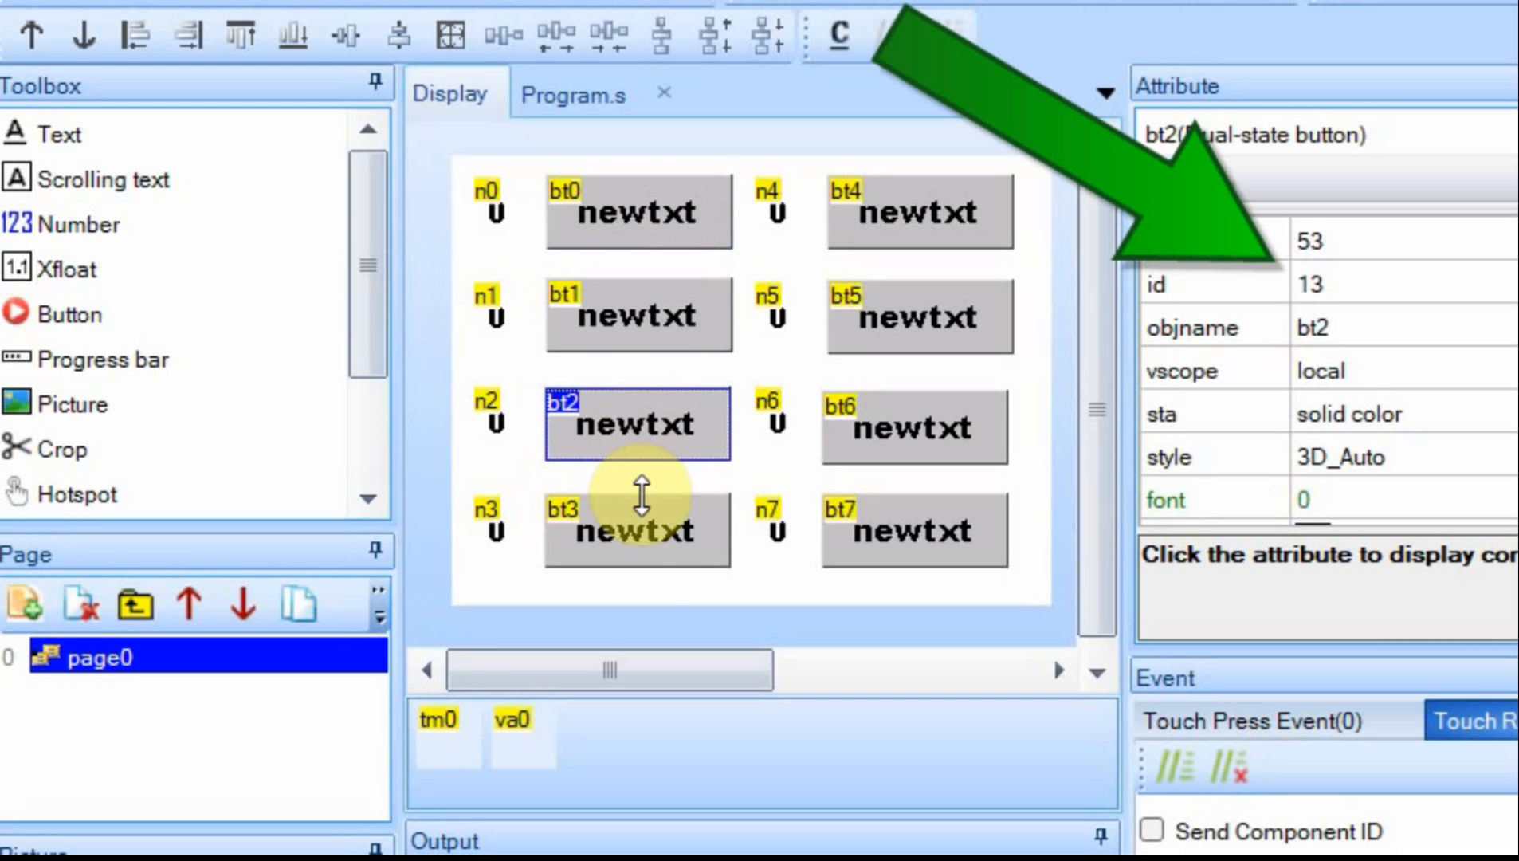
pyautogui.click(637, 531)
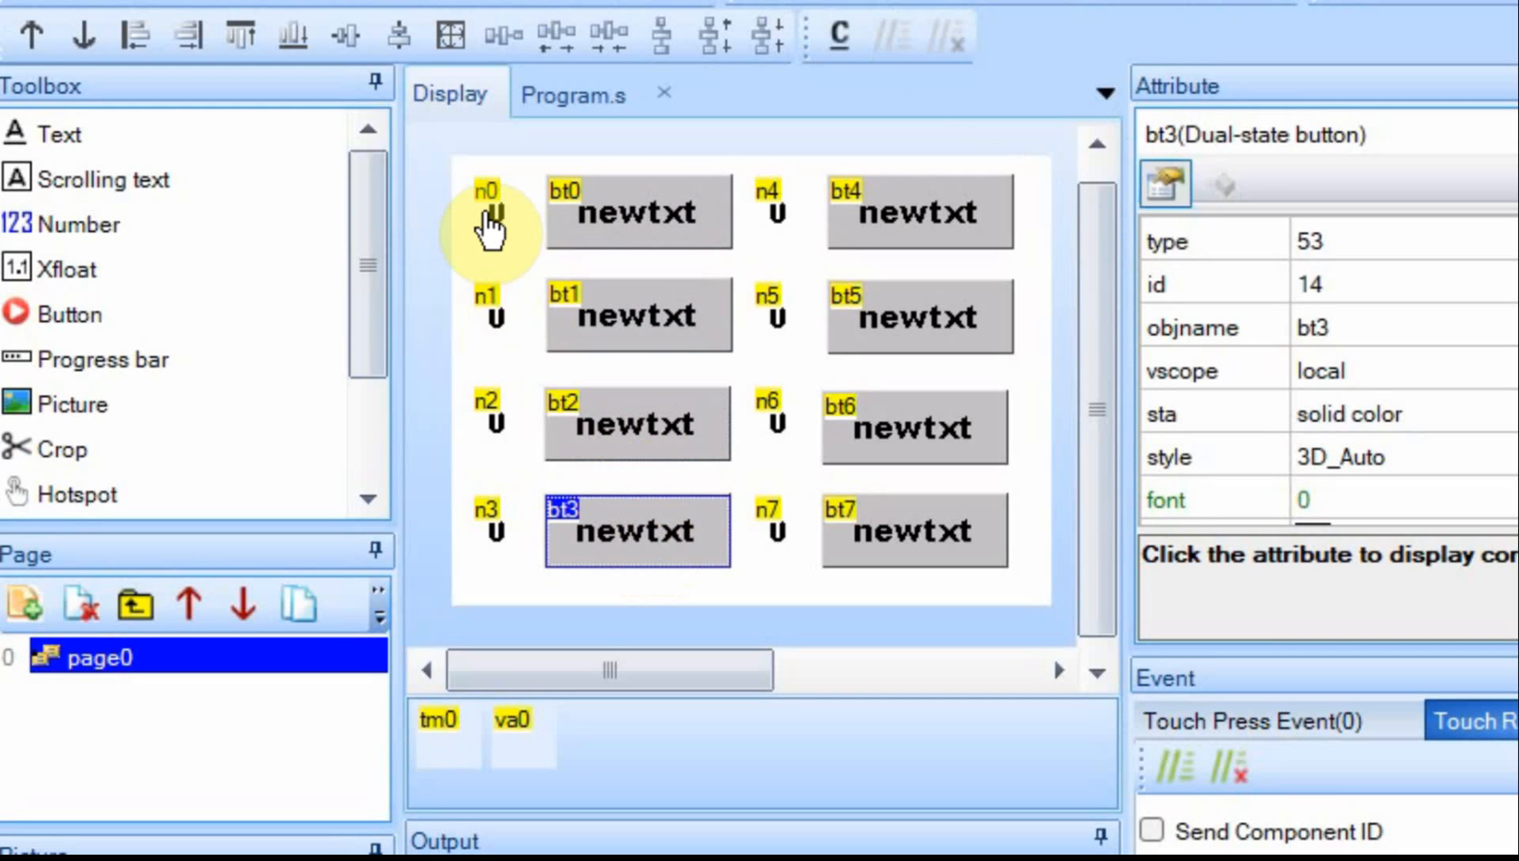
pyautogui.moveTo(577, 228)
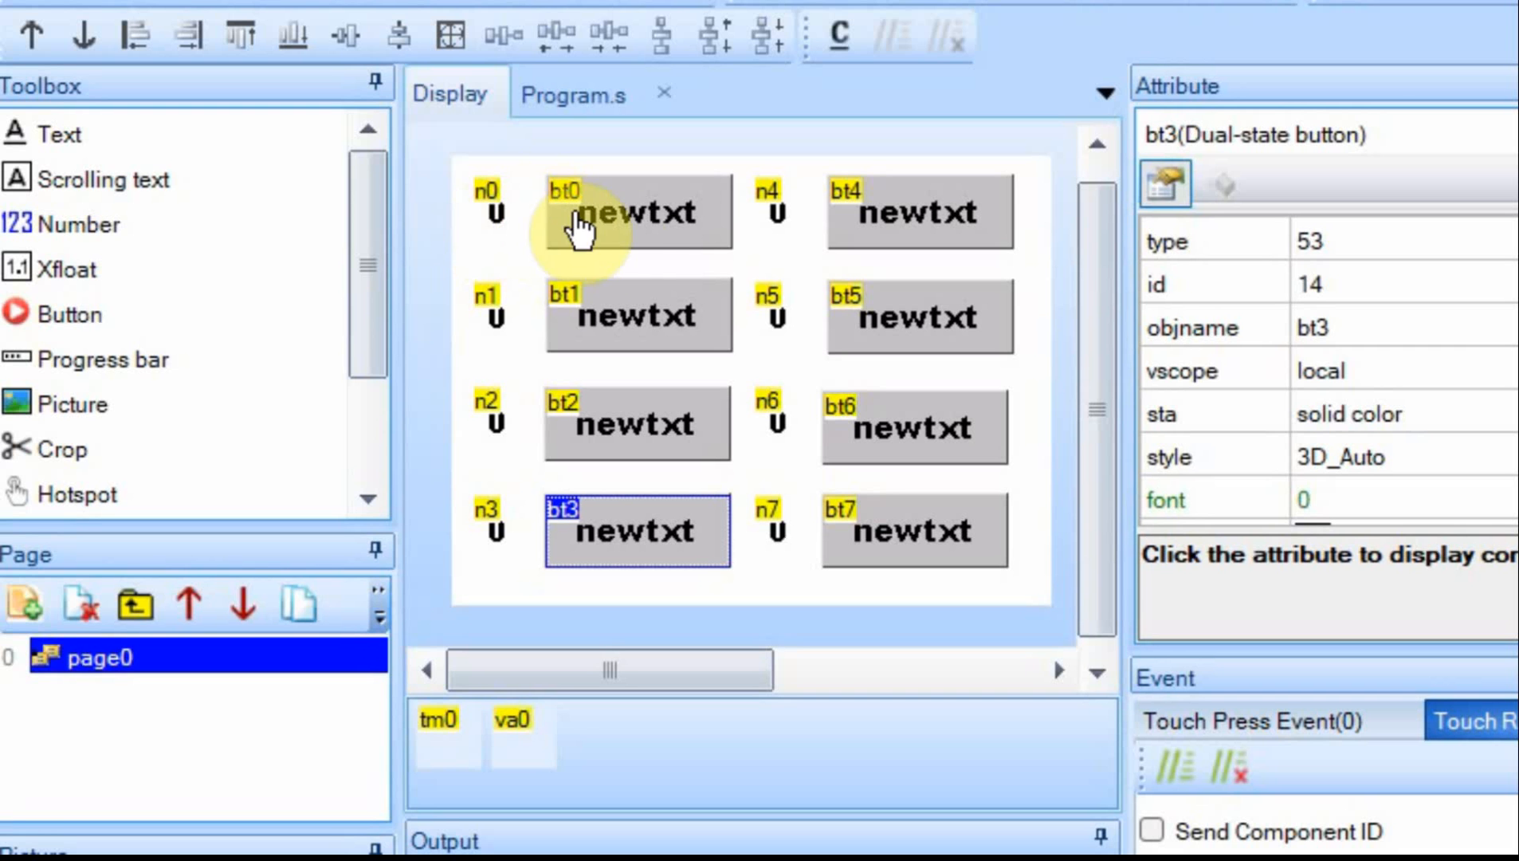
pyautogui.moveTo(481, 253)
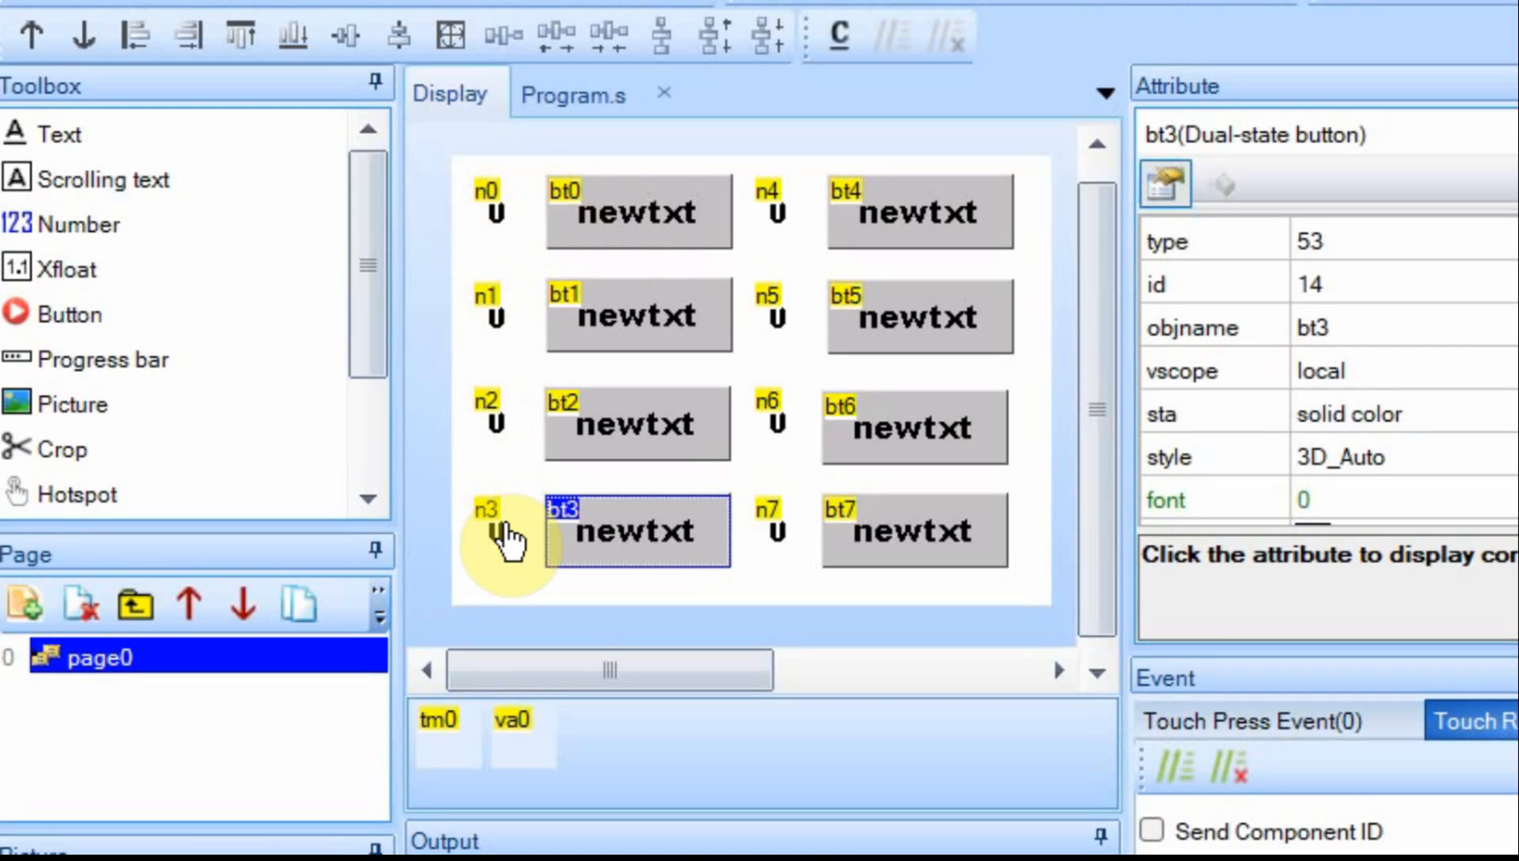
pyautogui.moveTo(513, 773)
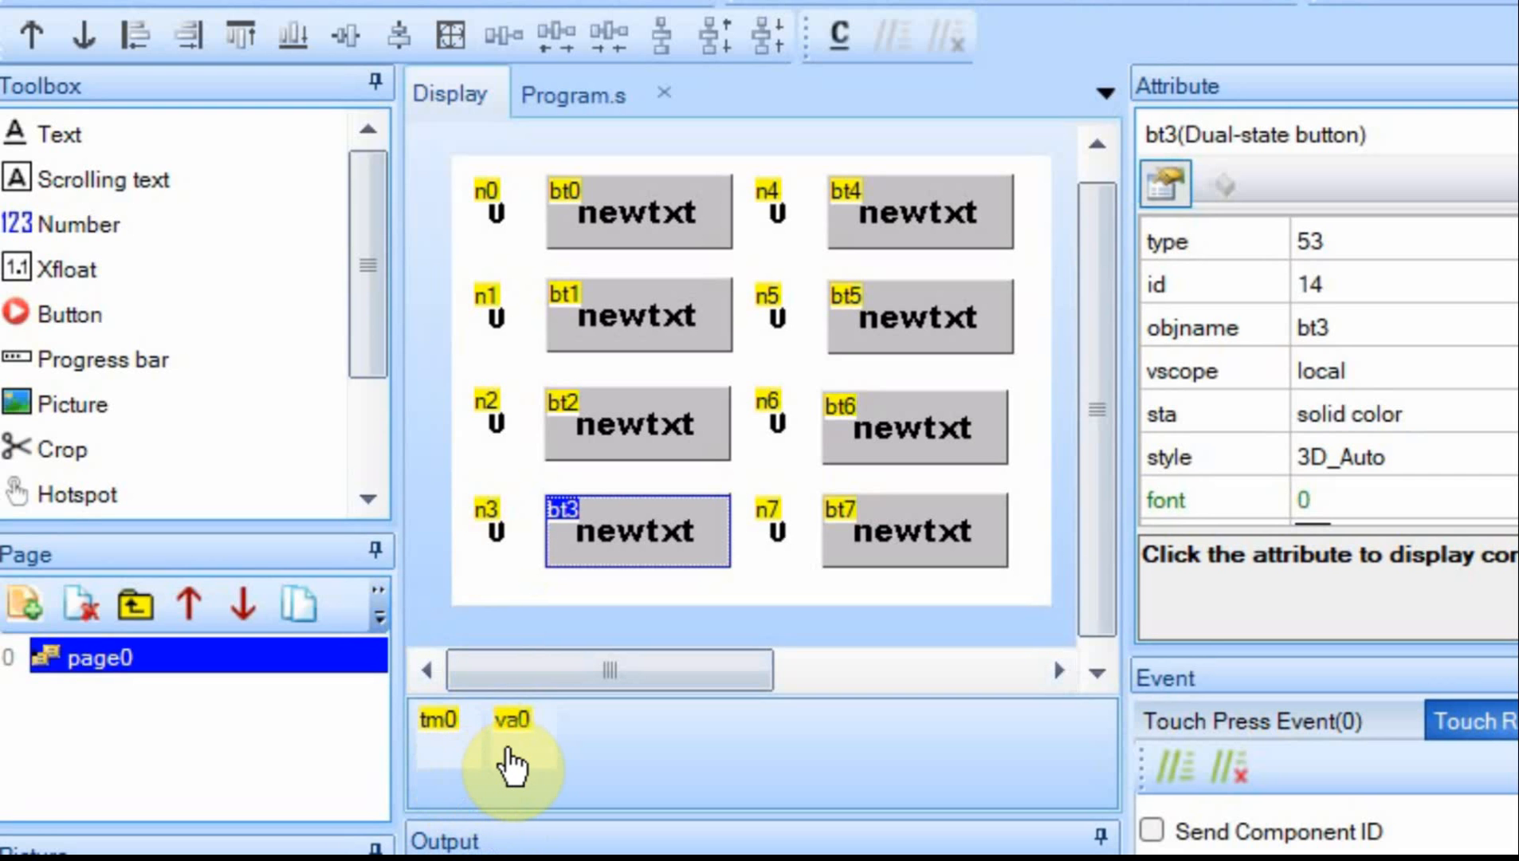
pyautogui.moveTo(534, 764)
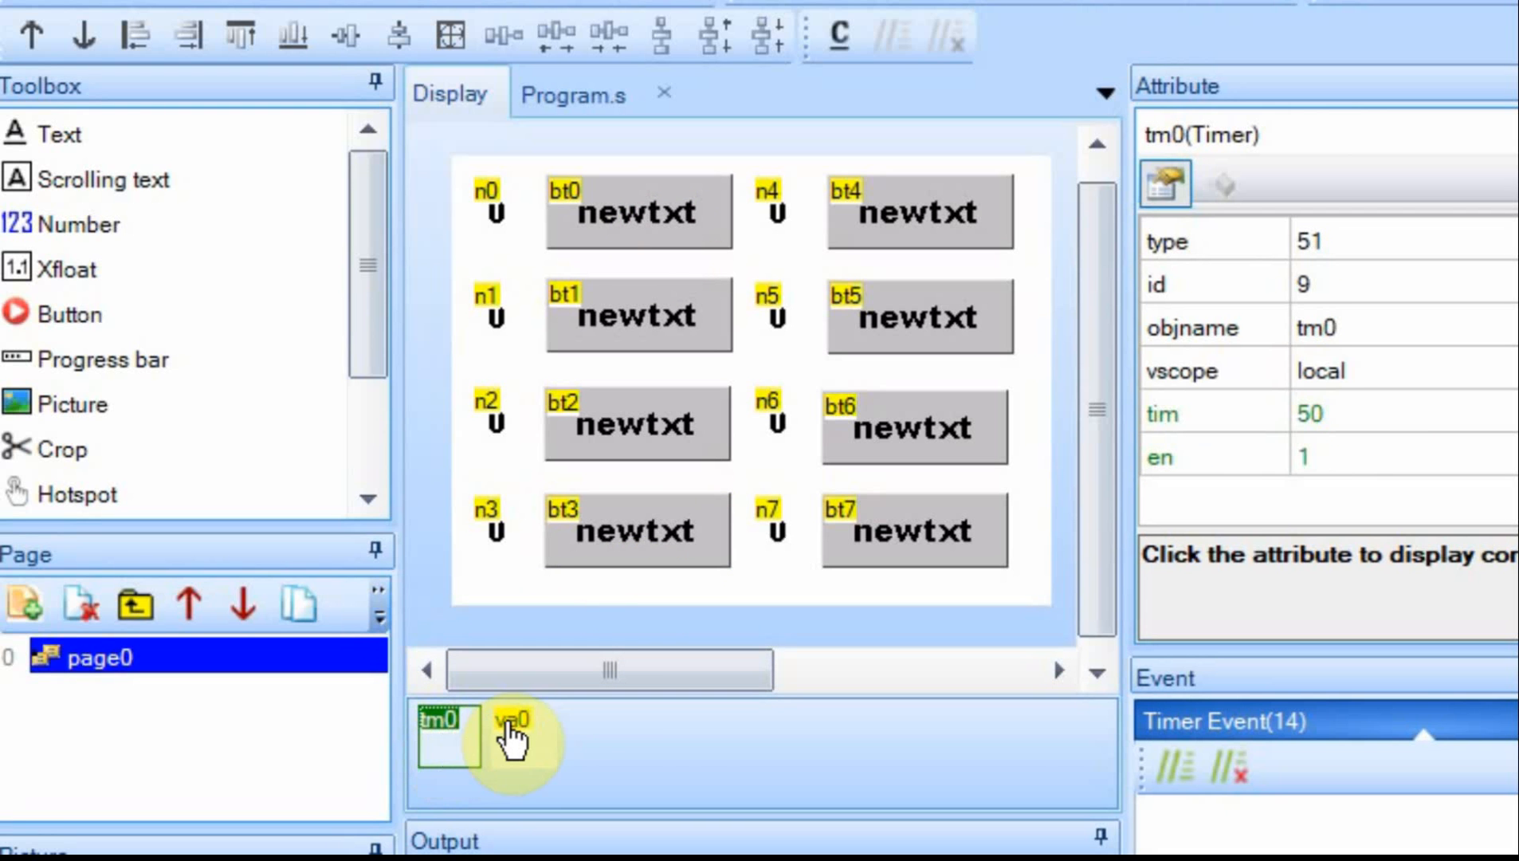
# Step: Compare bt0 and n0 properties, then inspect variable va0 (id 10, value 1)
pyautogui.click(511, 732)
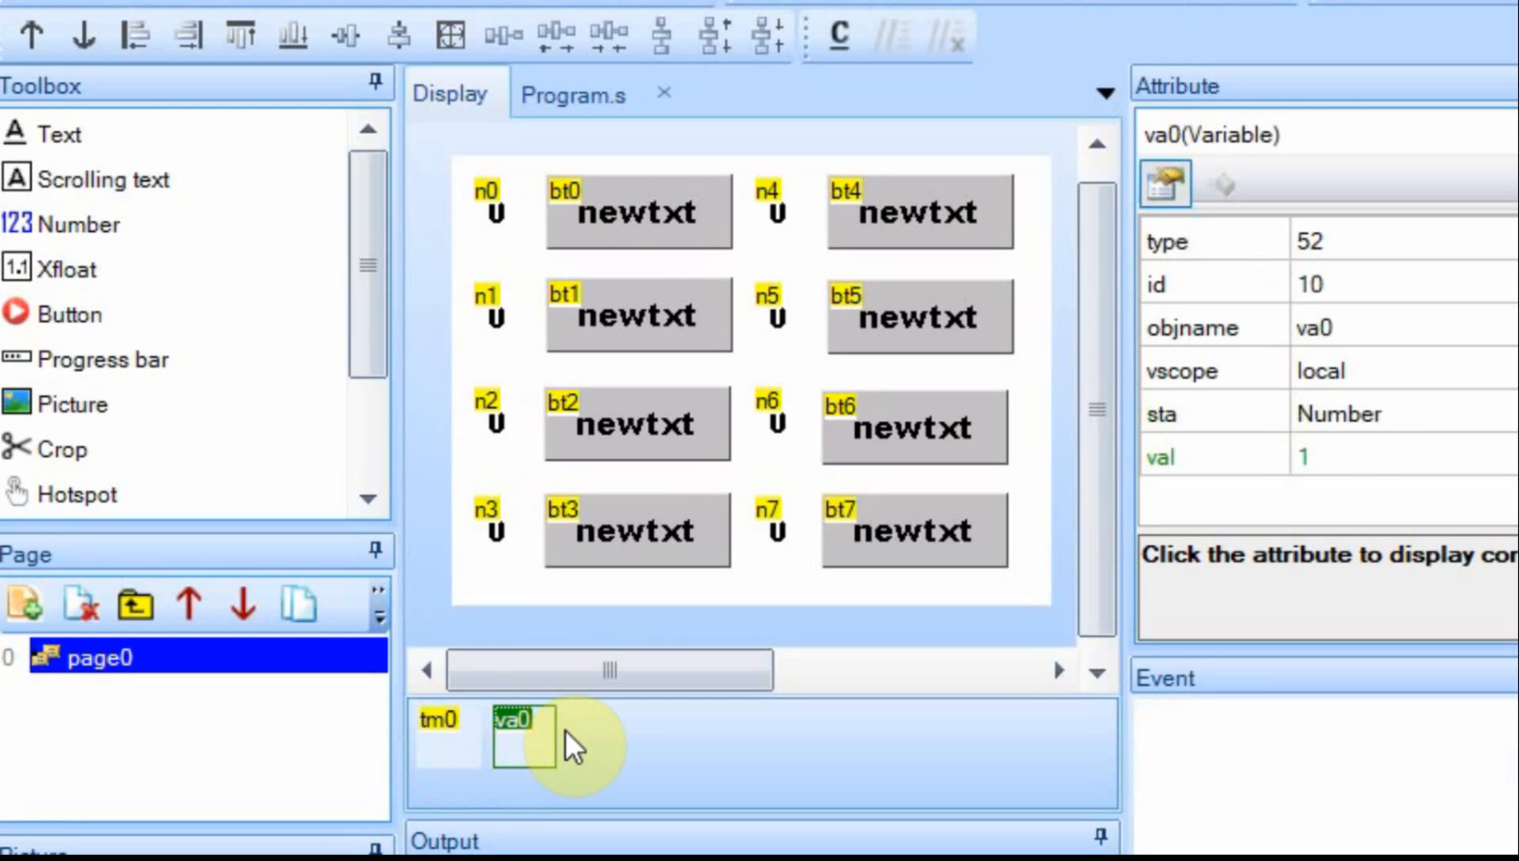
pyautogui.click(637, 214)
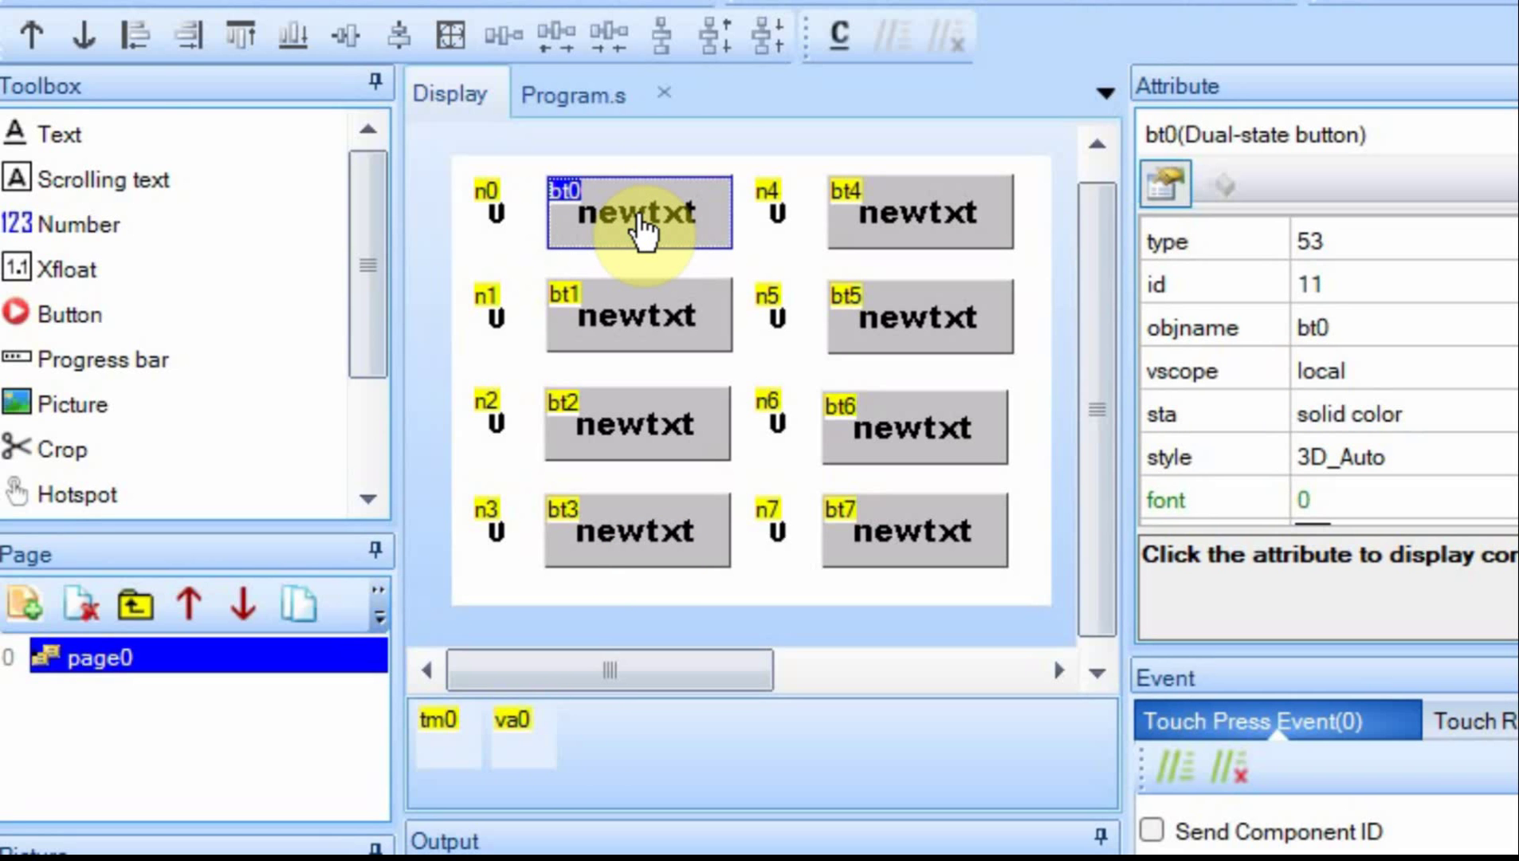
pyautogui.click(495, 215)
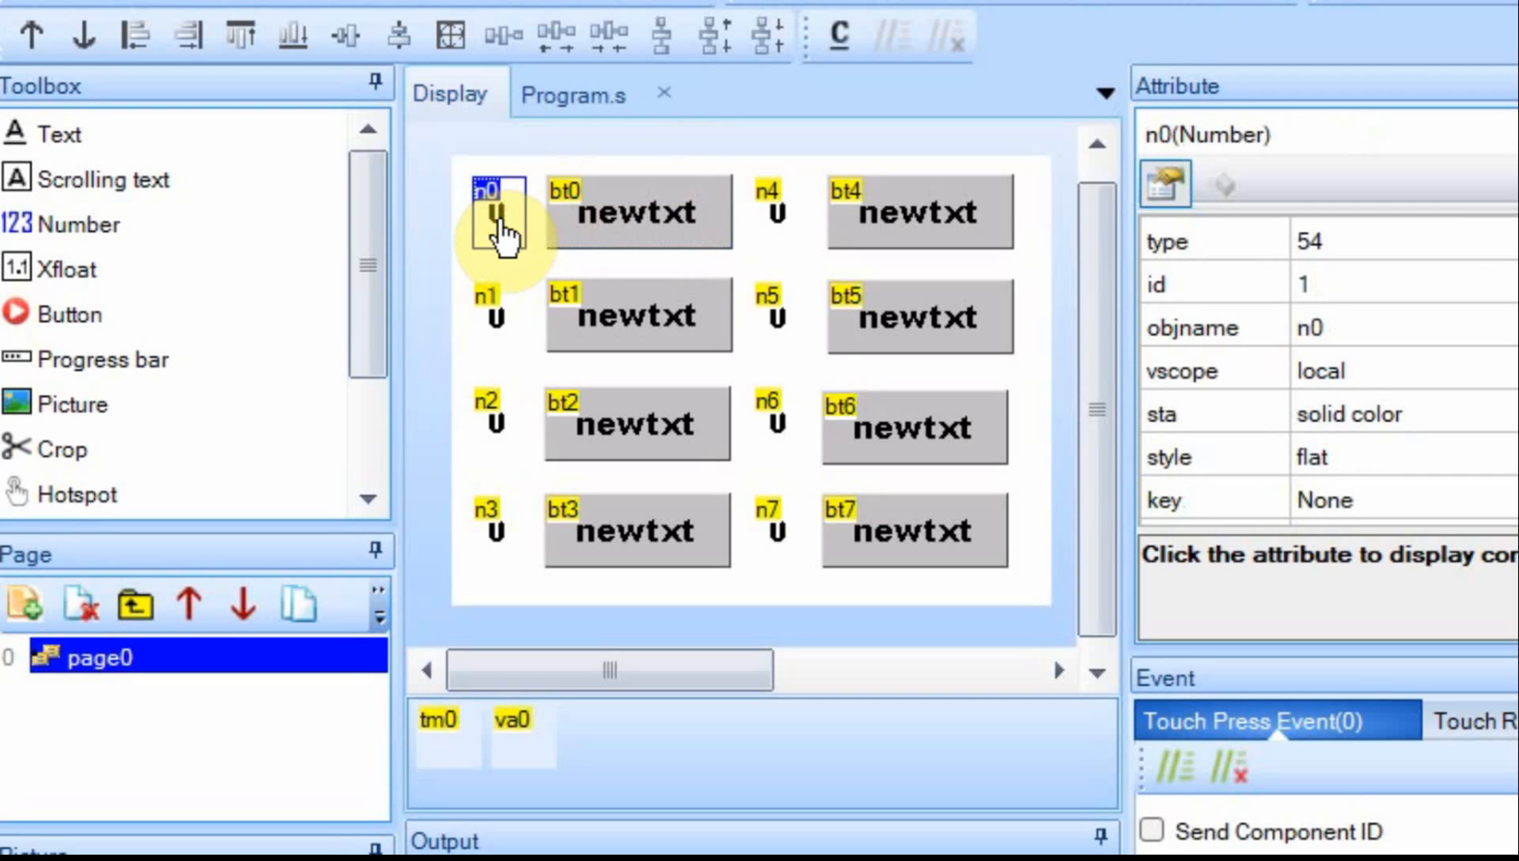
pyautogui.click(635, 214)
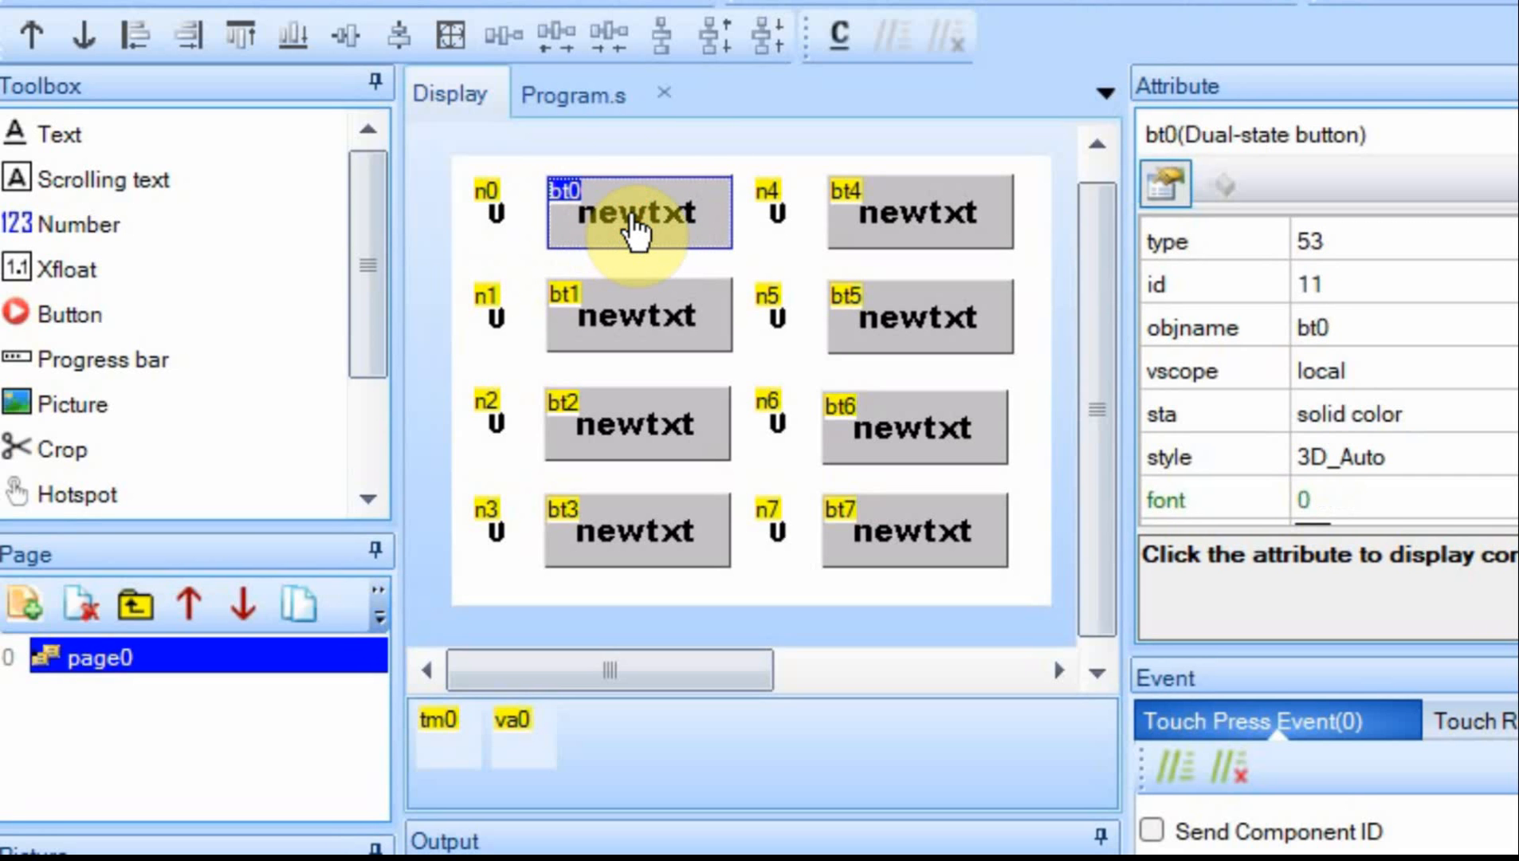
pyautogui.moveTo(659, 557)
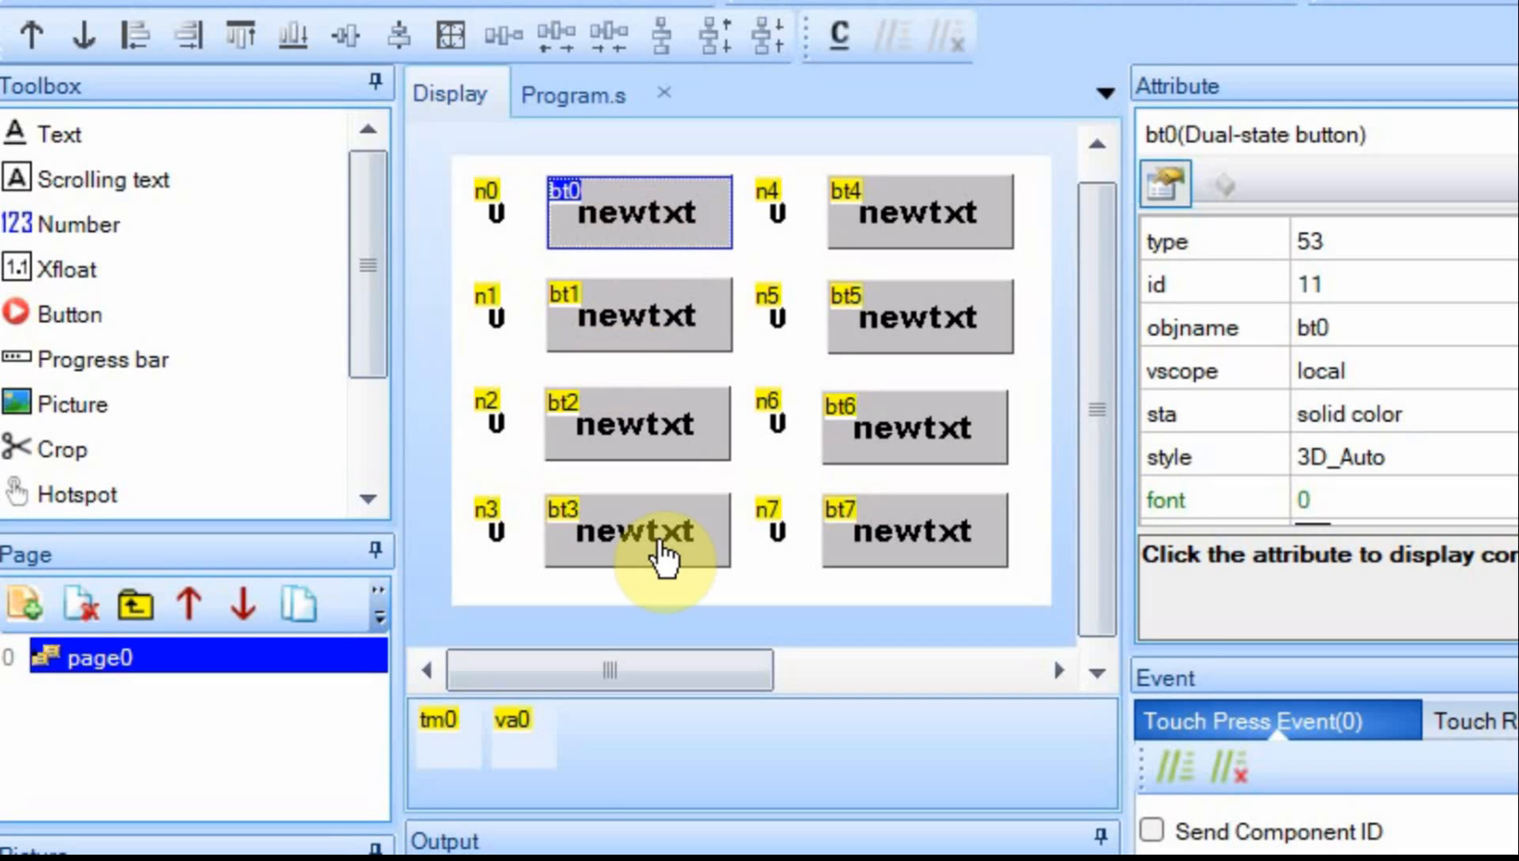
pyautogui.click(517, 746)
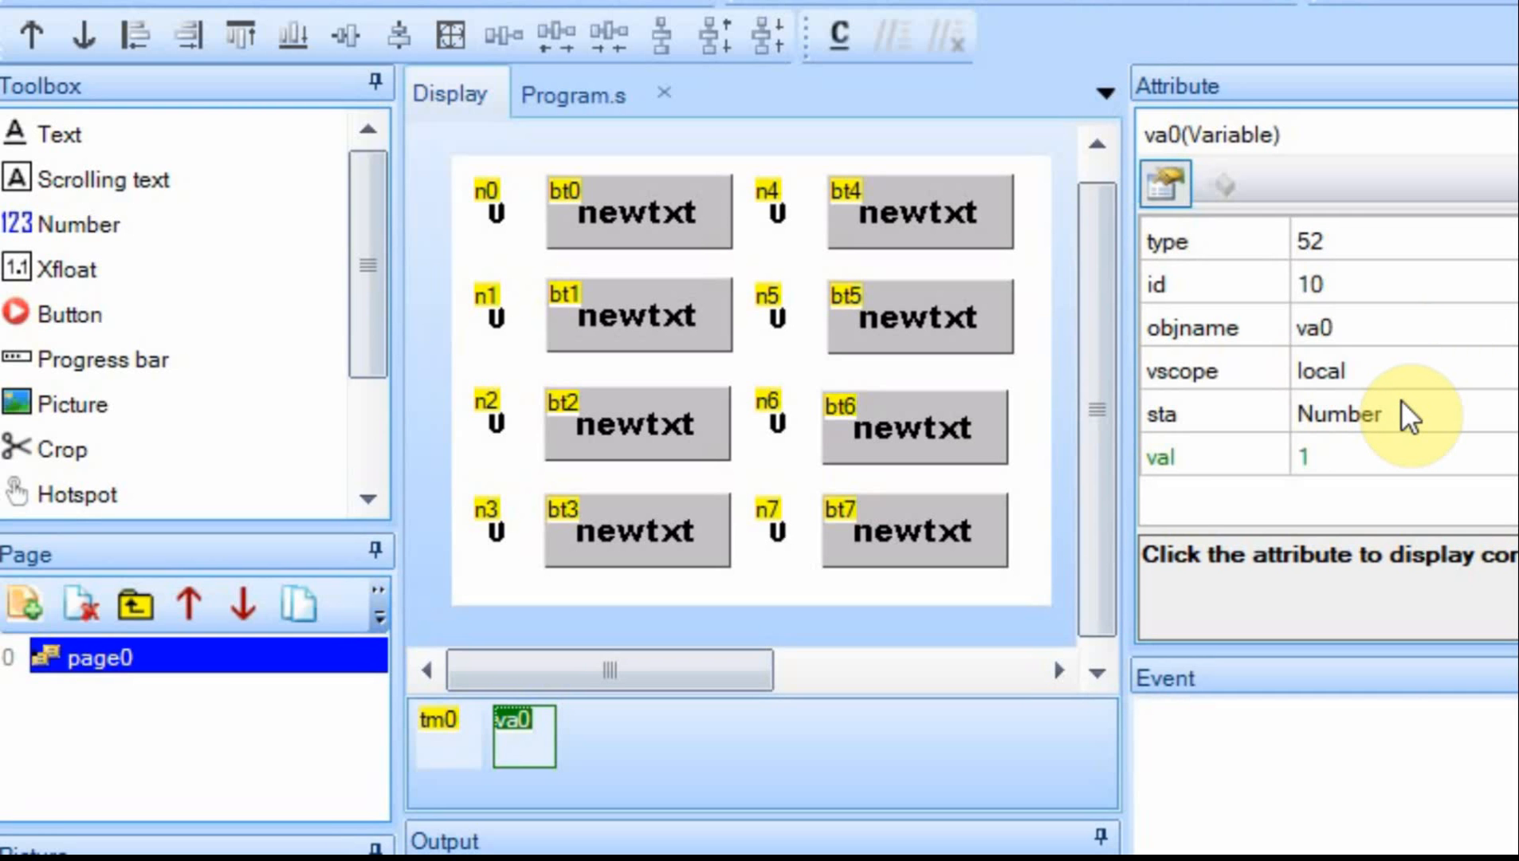
pyautogui.moveTo(448, 751)
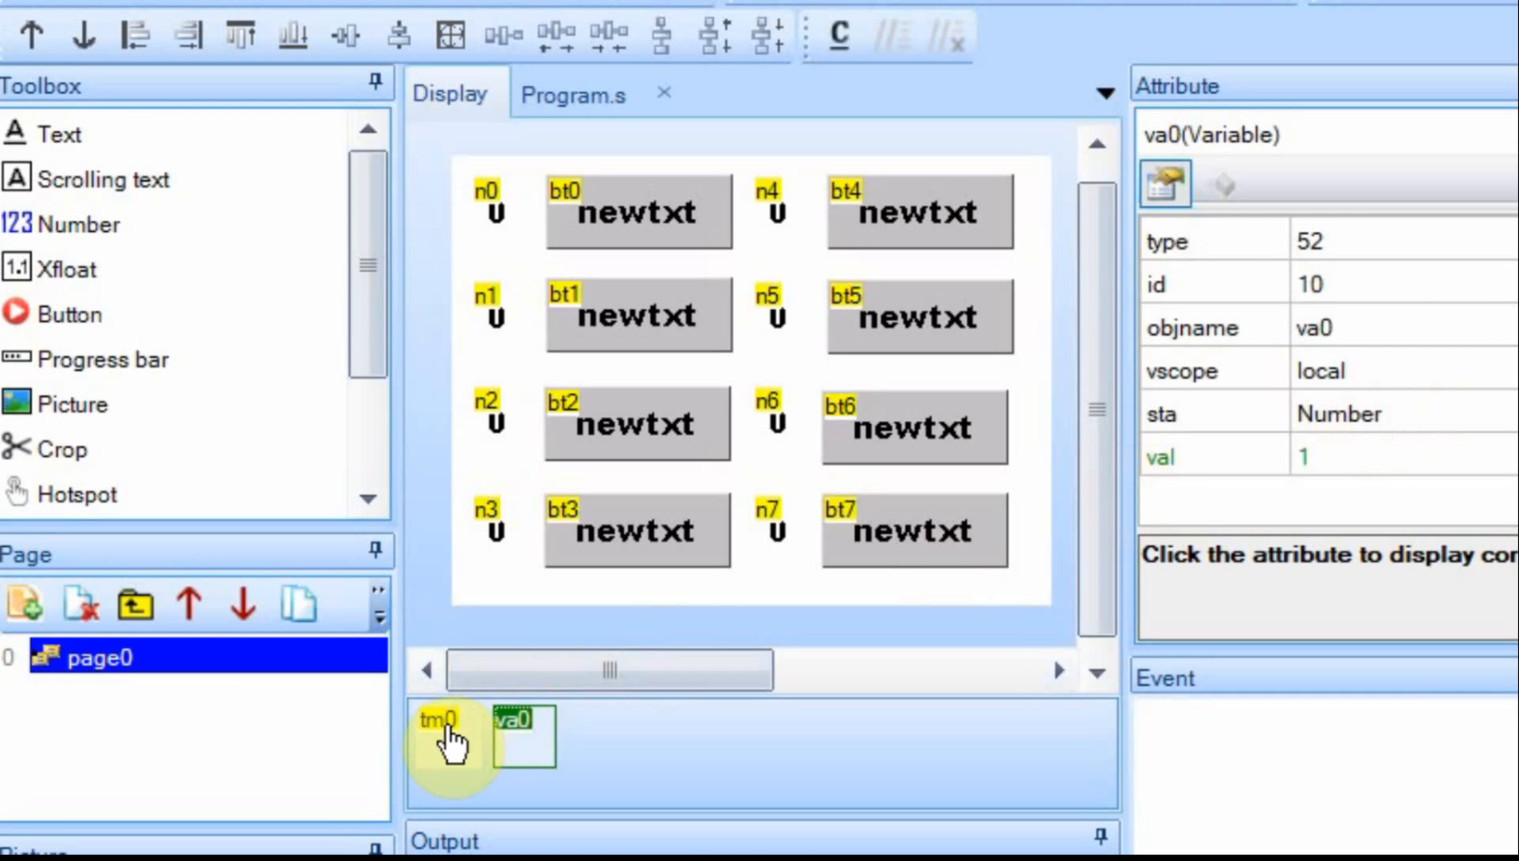
# Step: Open timer tm0's Timer Event code, which loops va0 over b[] and sets pio0–pio7
pyautogui.click(441, 741)
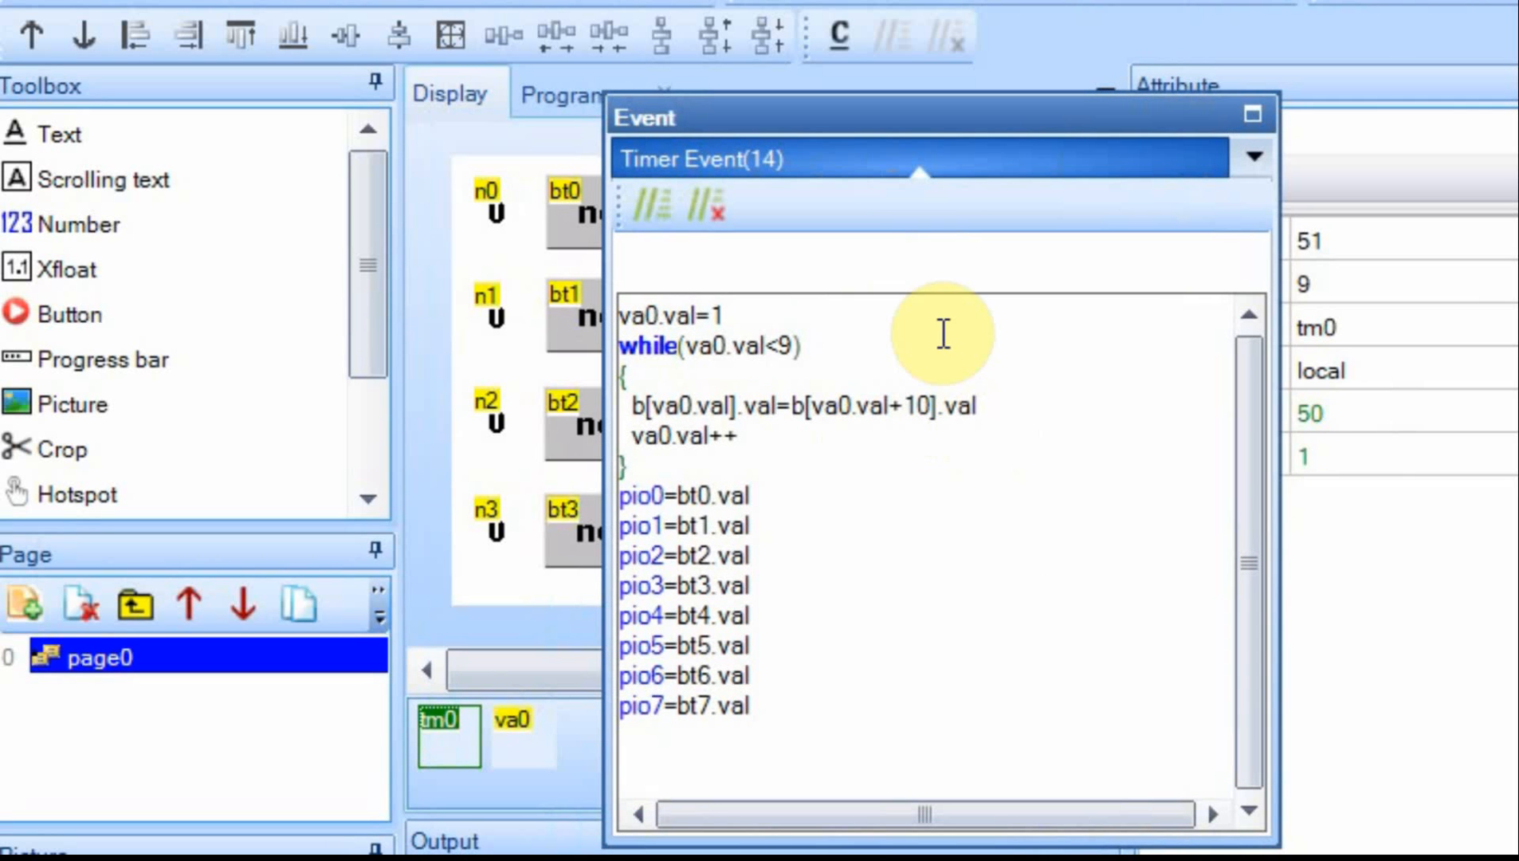
pyautogui.moveTo(795, 321)
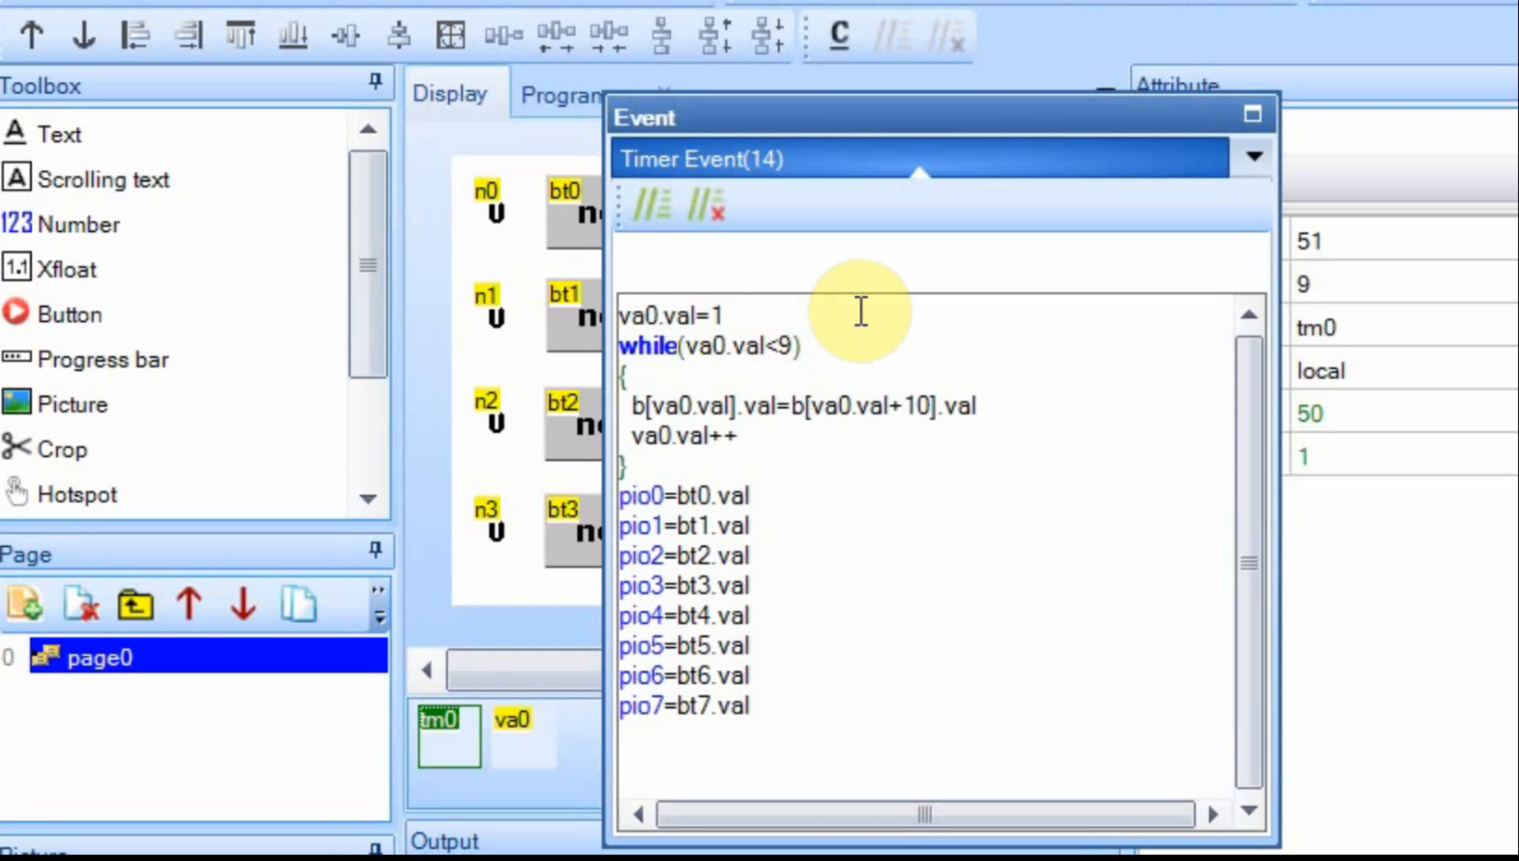
pyautogui.moveTo(879, 124)
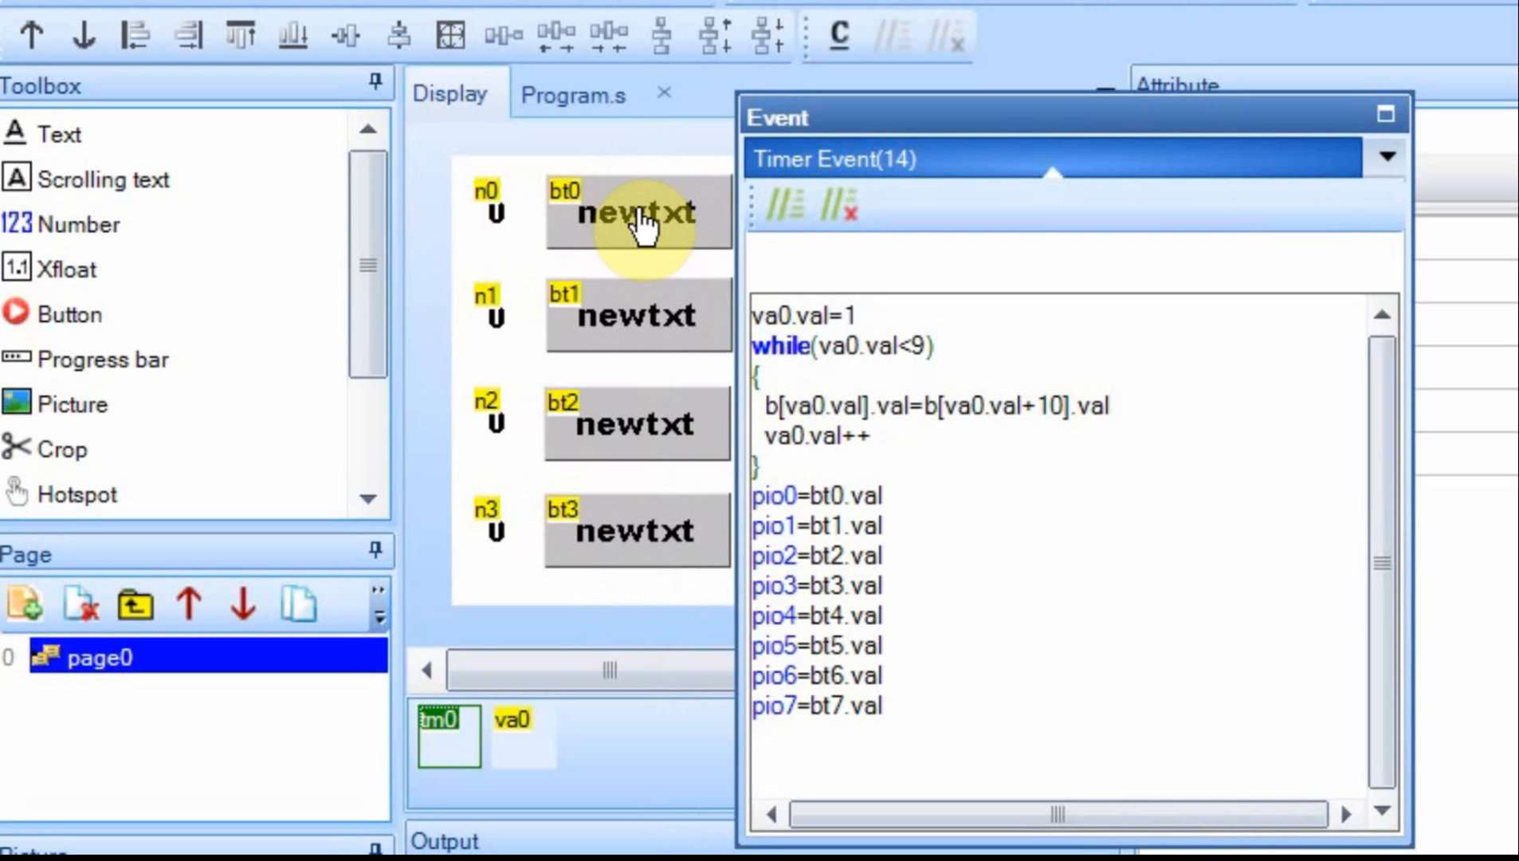
pyautogui.moveTo(994, 330)
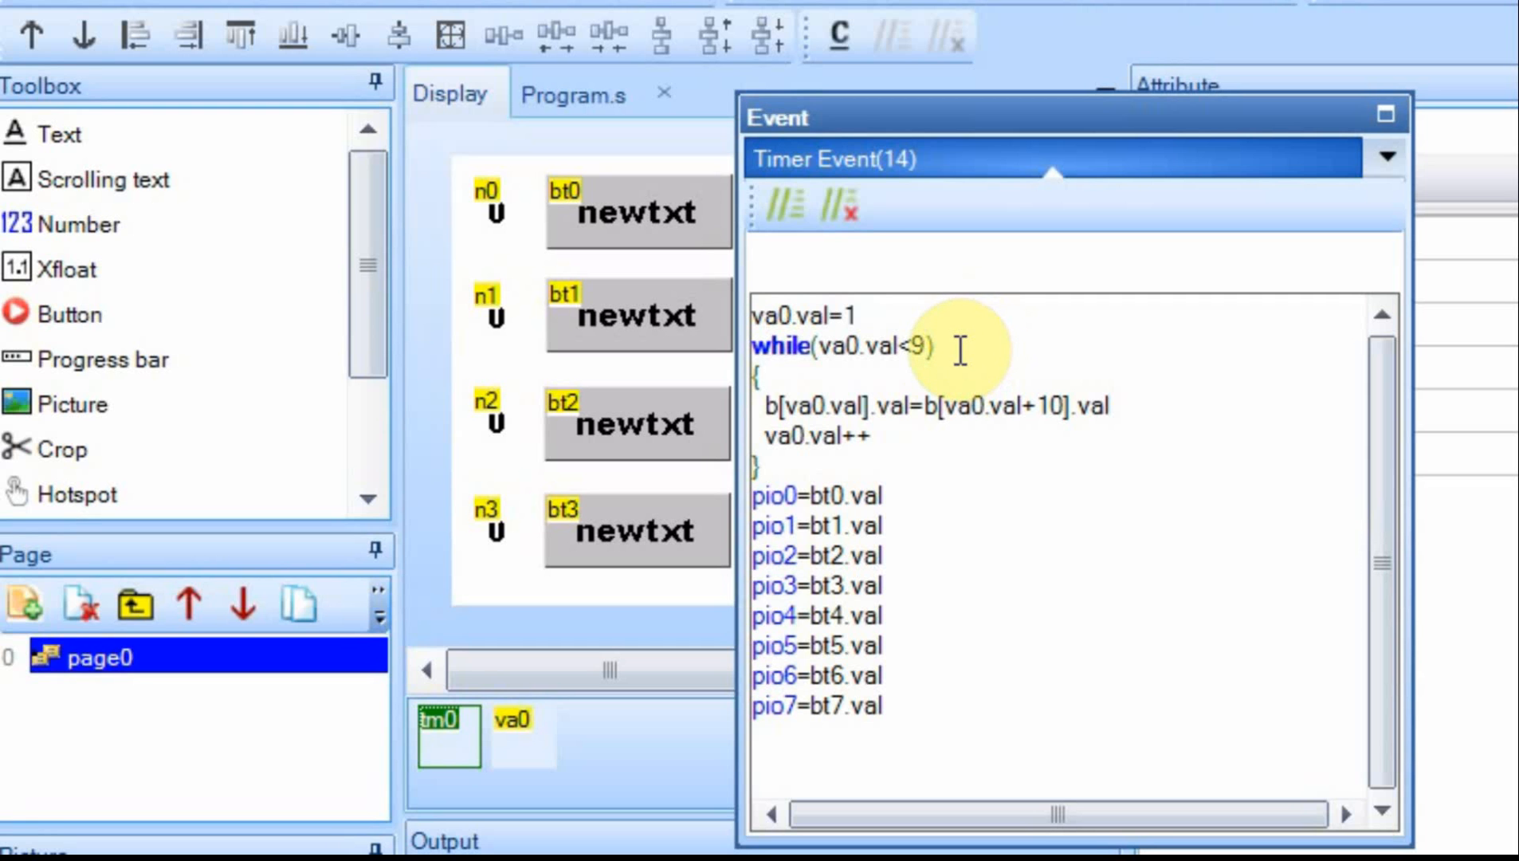
pyautogui.moveTo(967, 345)
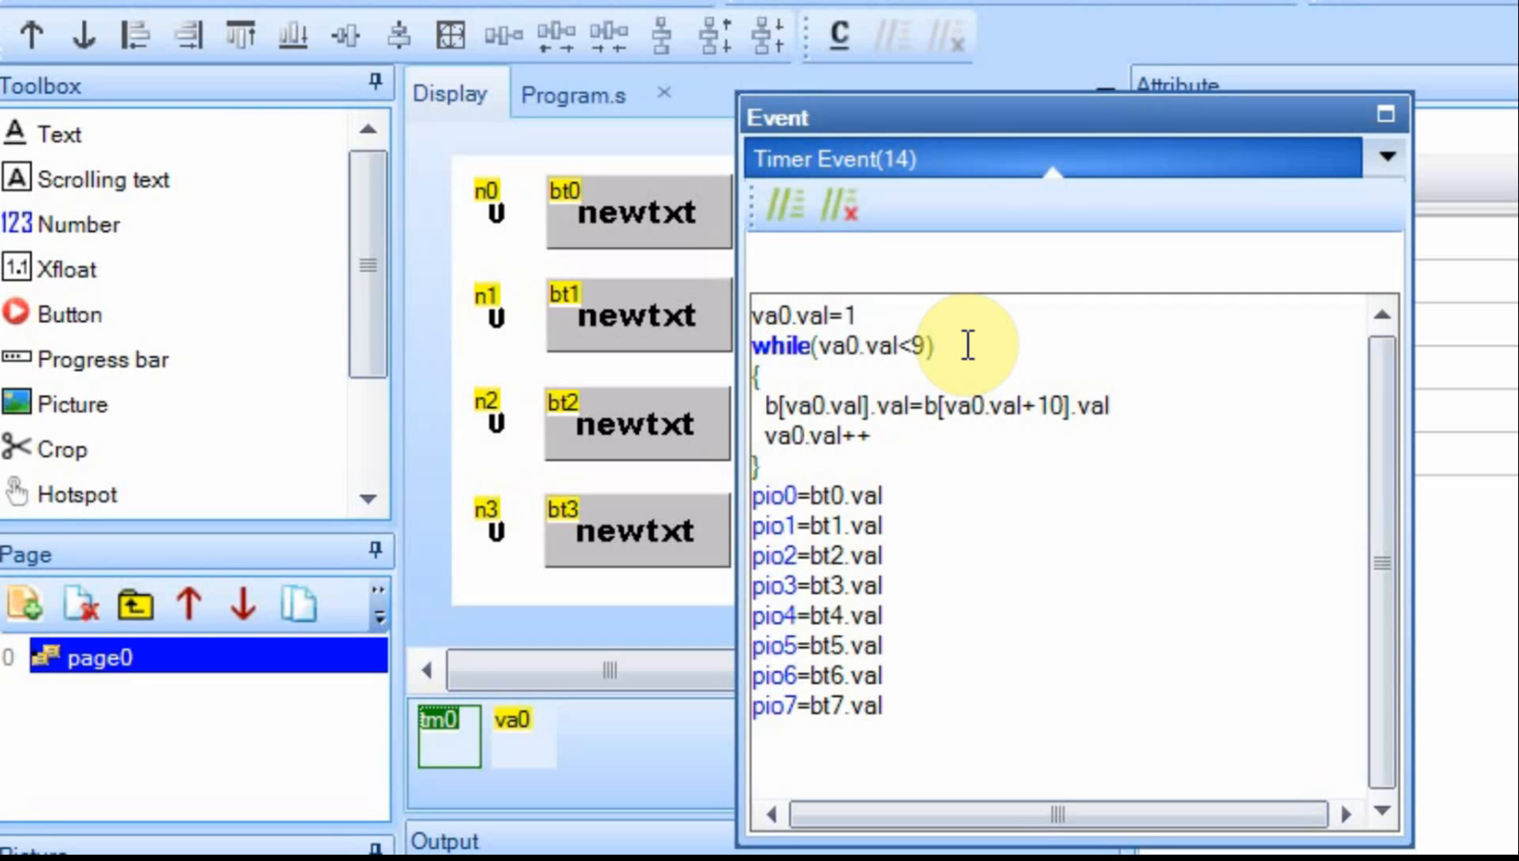
pyautogui.moveTo(972, 339)
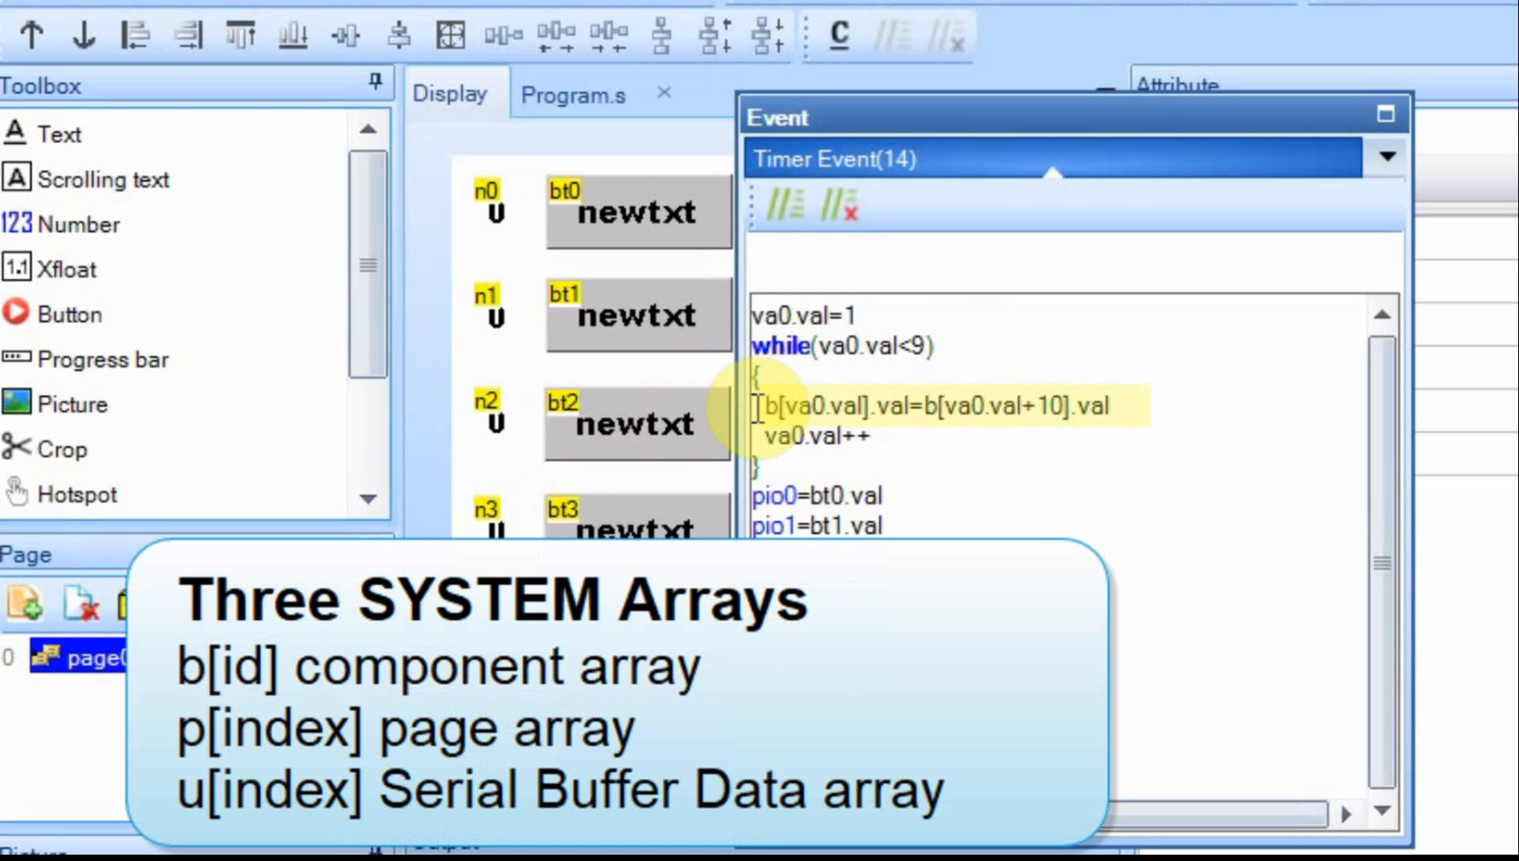
pyautogui.moveTo(941, 504)
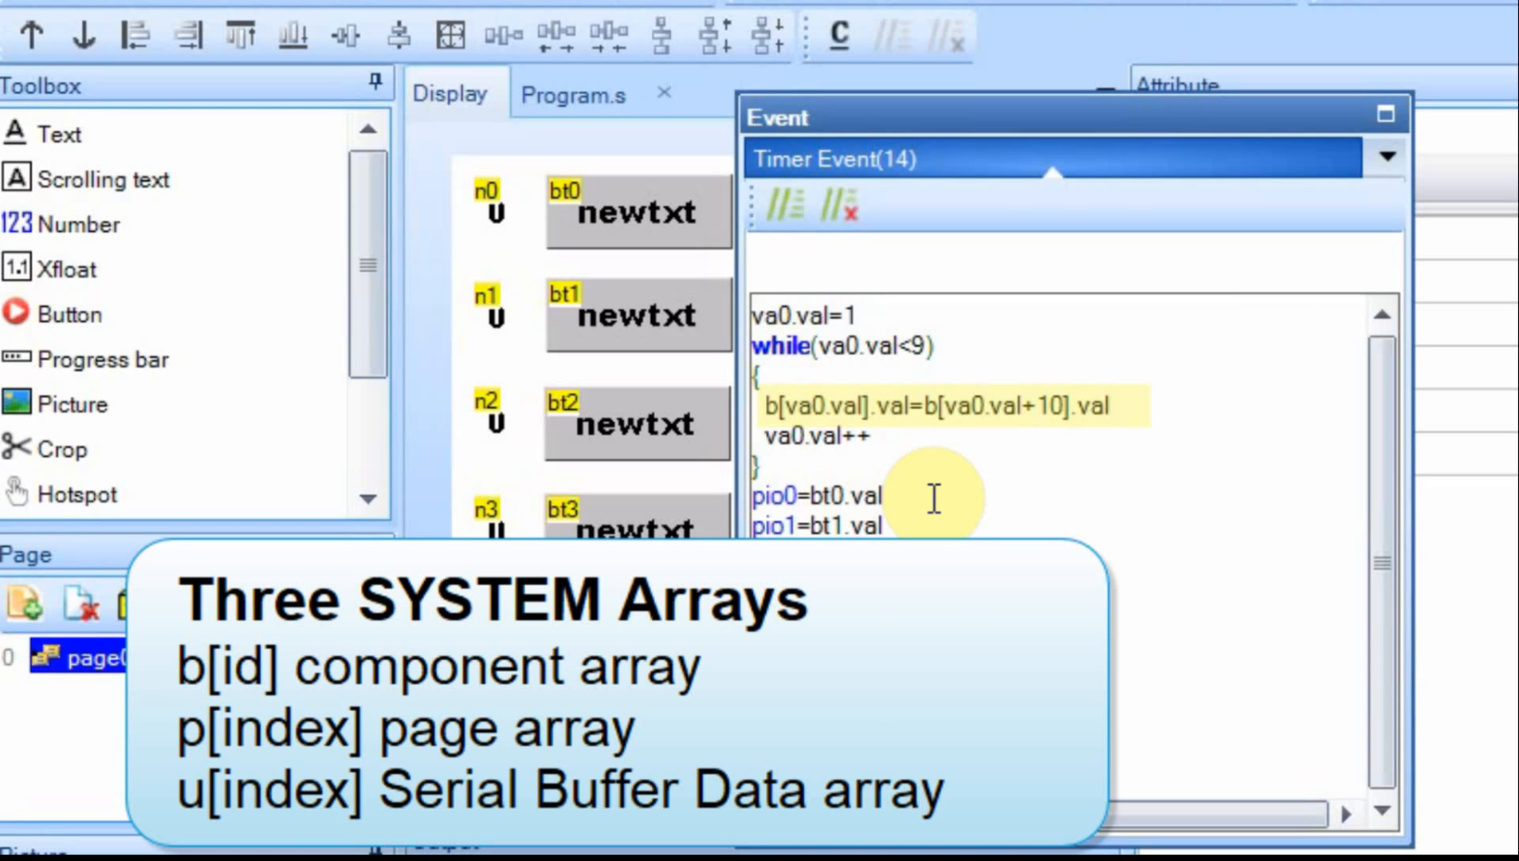
pyautogui.moveTo(1052, 537)
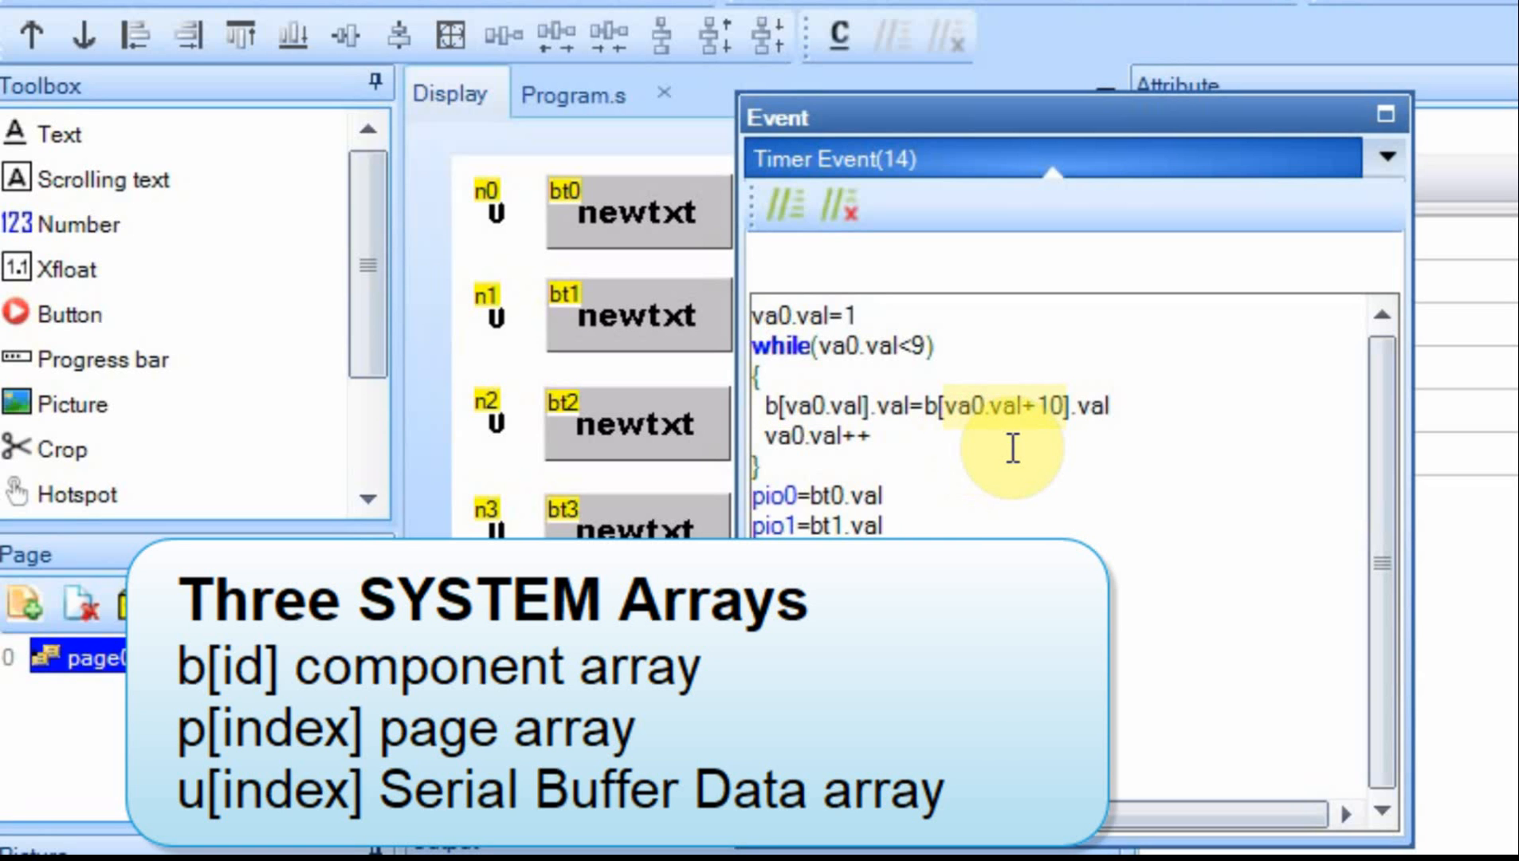
pyautogui.moveTo(987, 443)
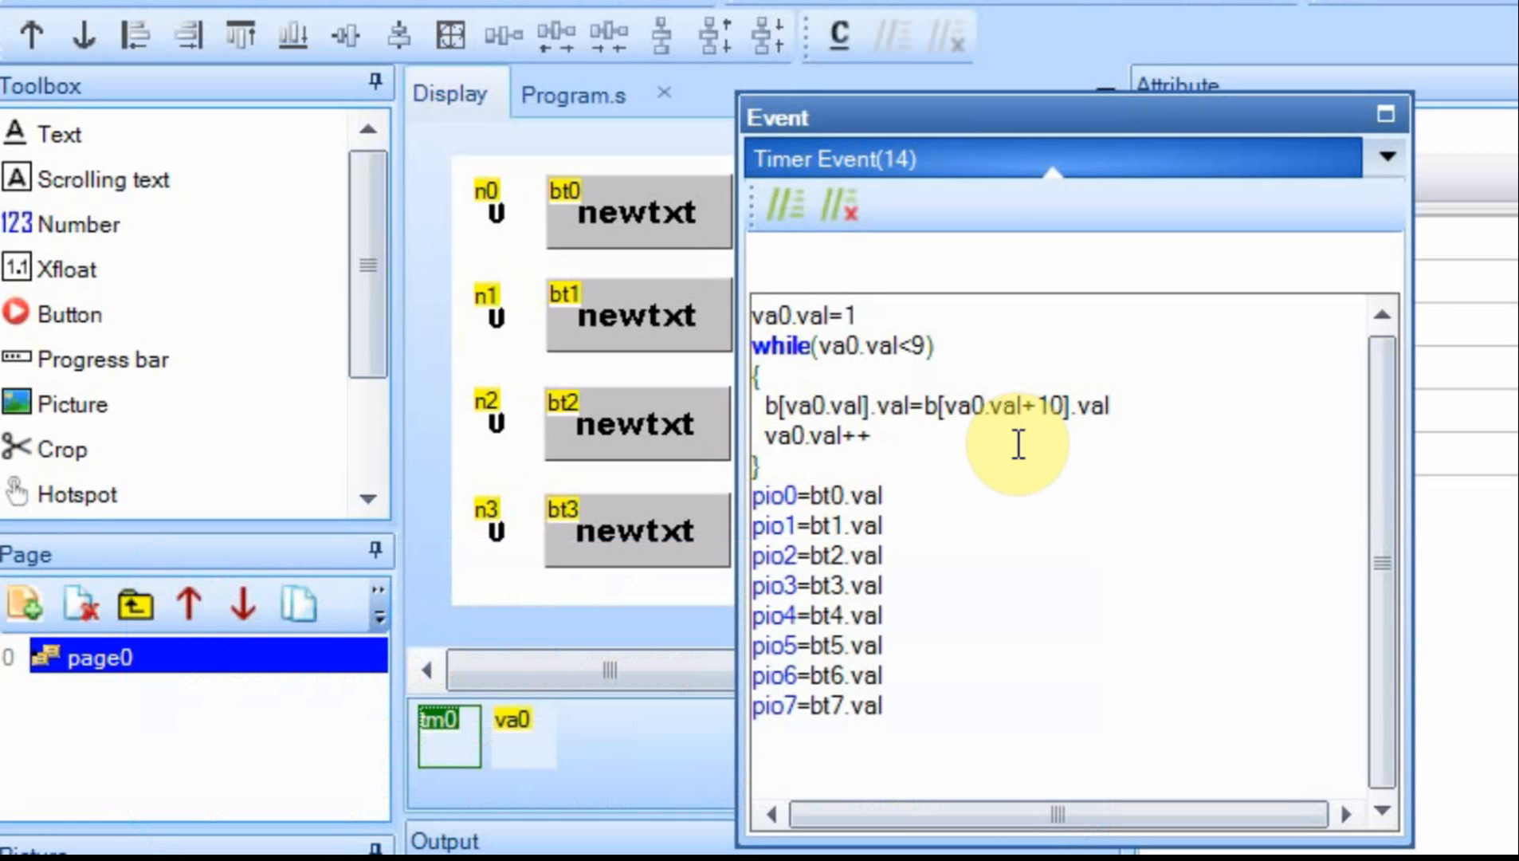
pyautogui.moveTo(1034, 578)
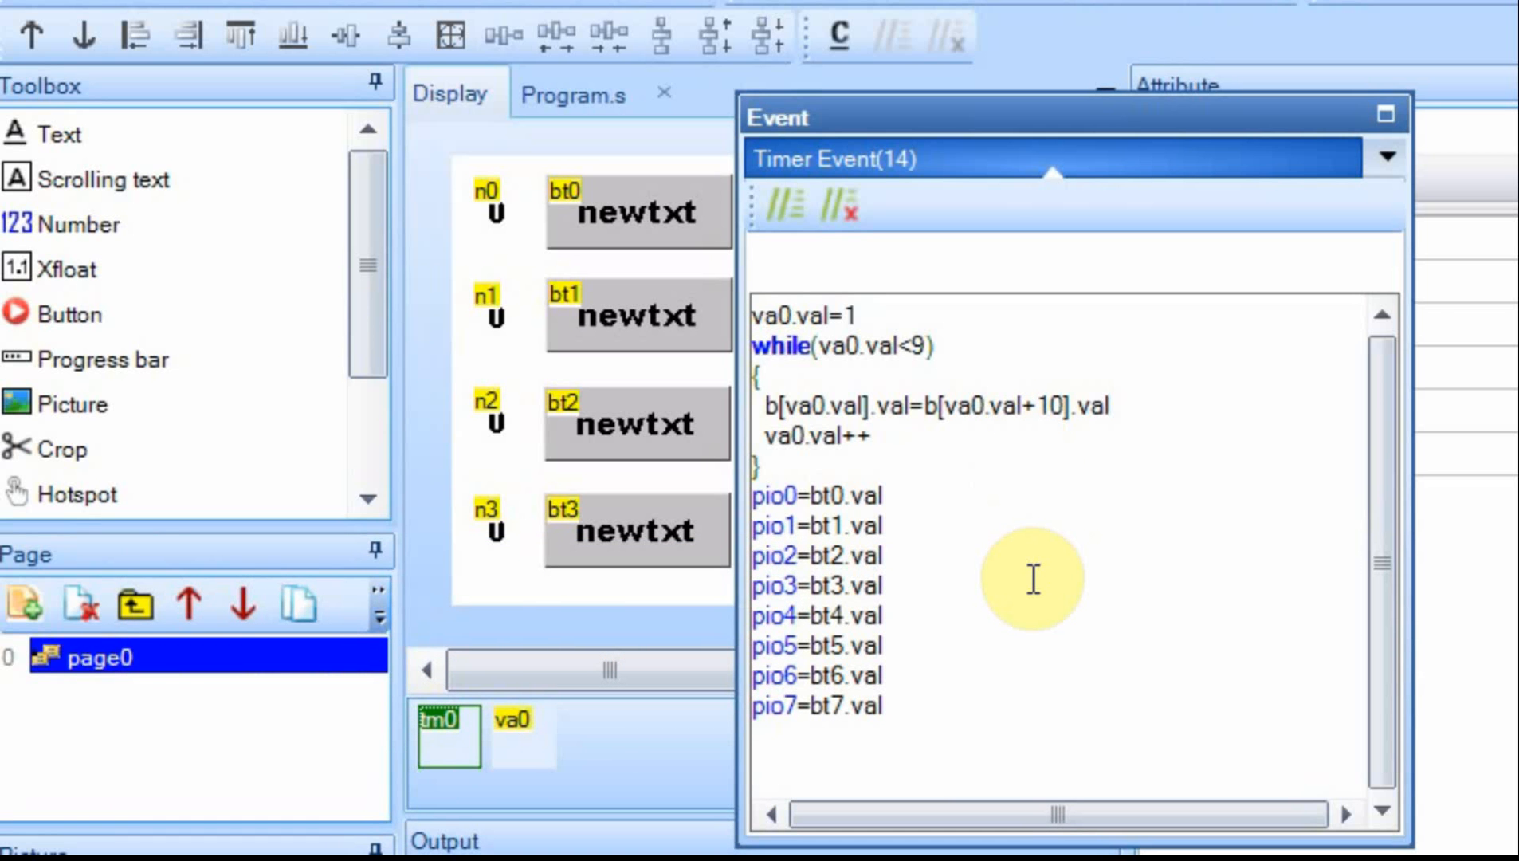
pyautogui.moveTo(635, 512)
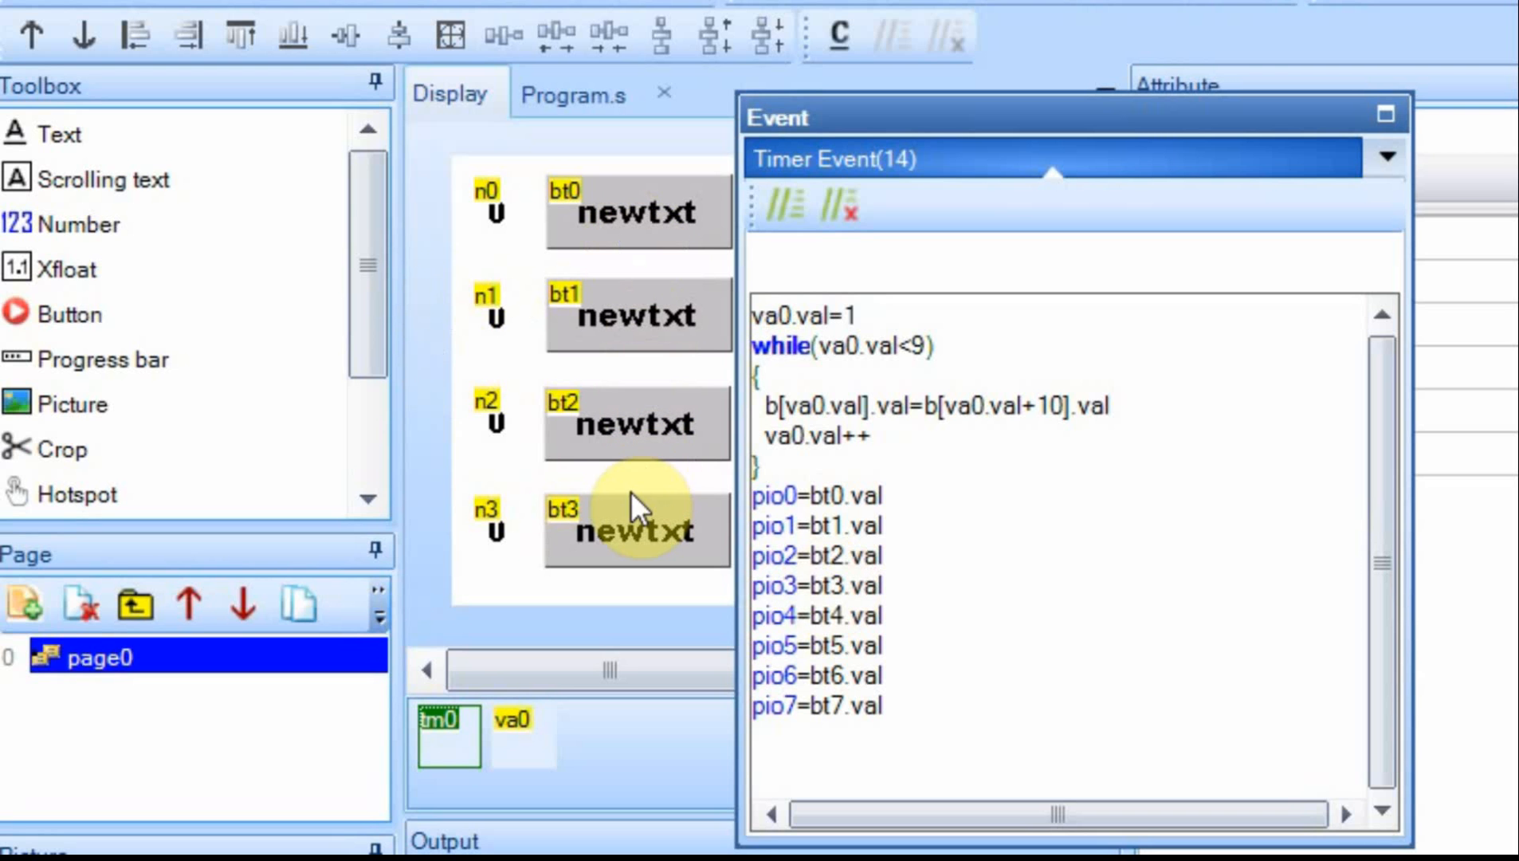
pyautogui.moveTo(480, 271)
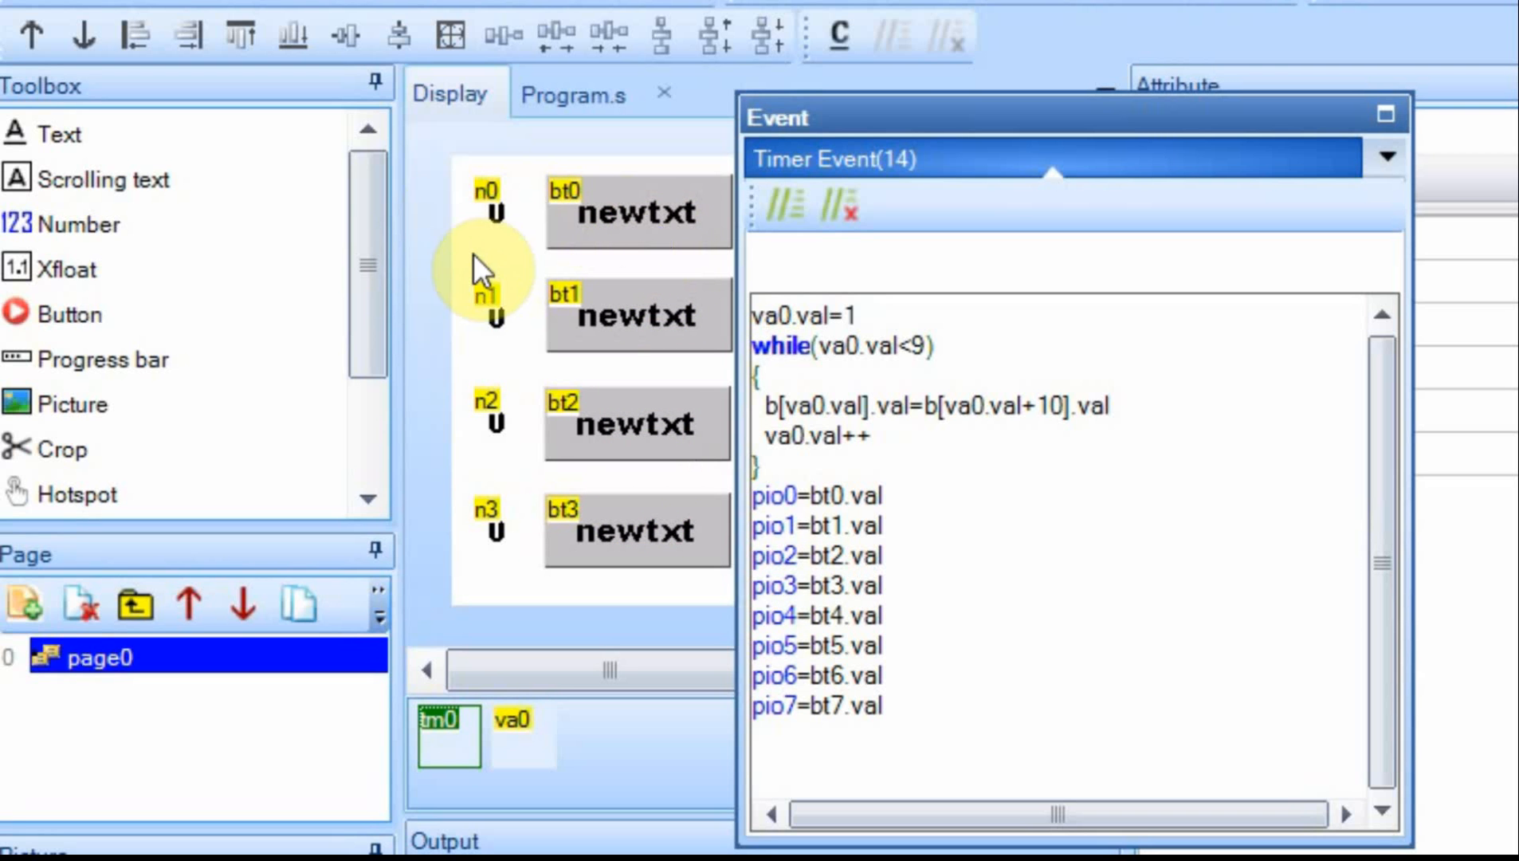
pyautogui.moveTo(492, 219)
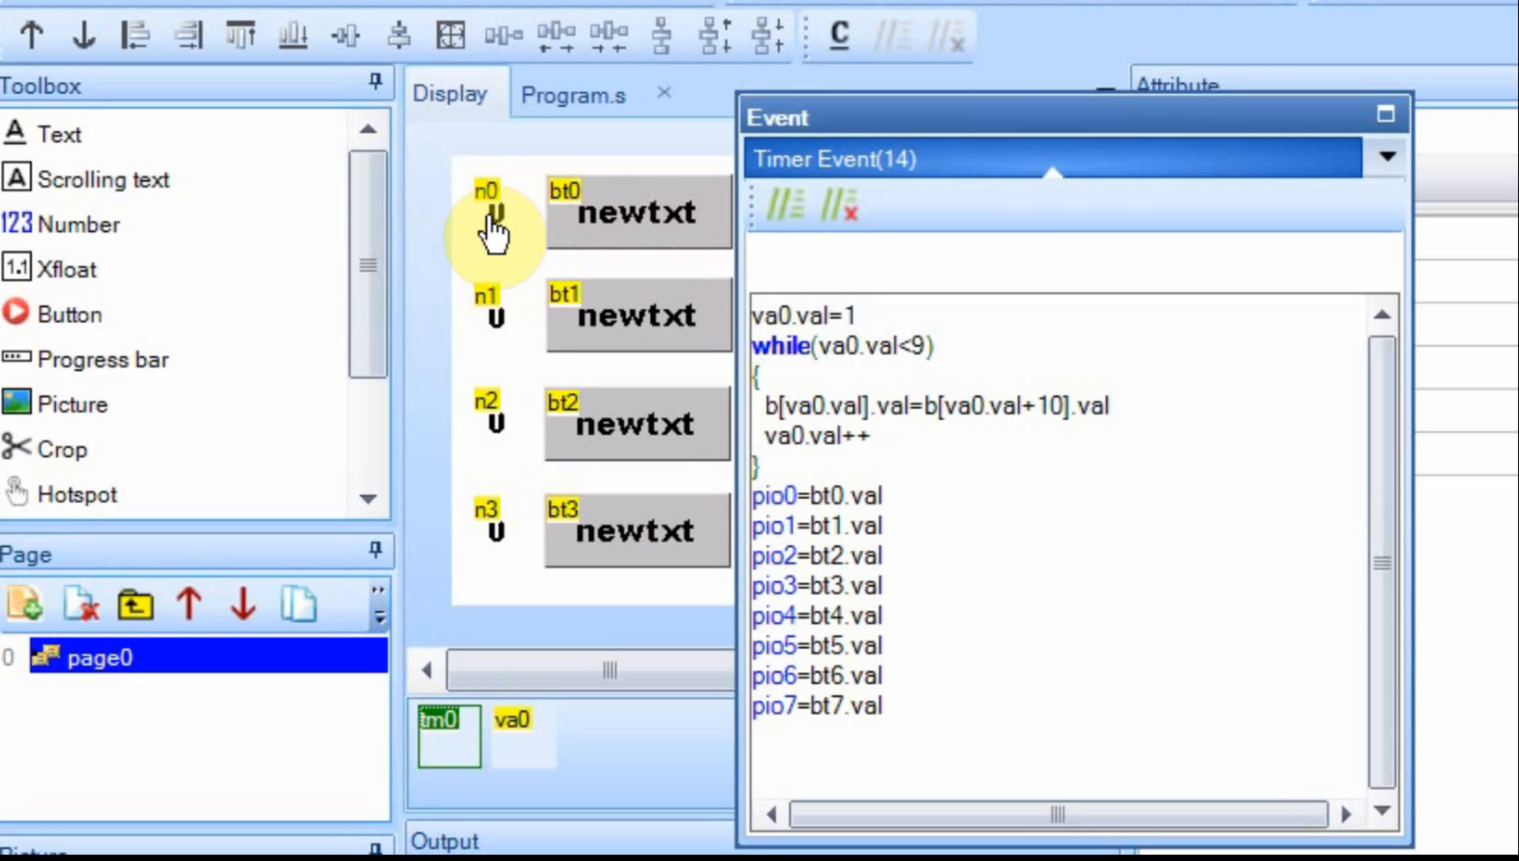
pyautogui.moveTo(927, 468)
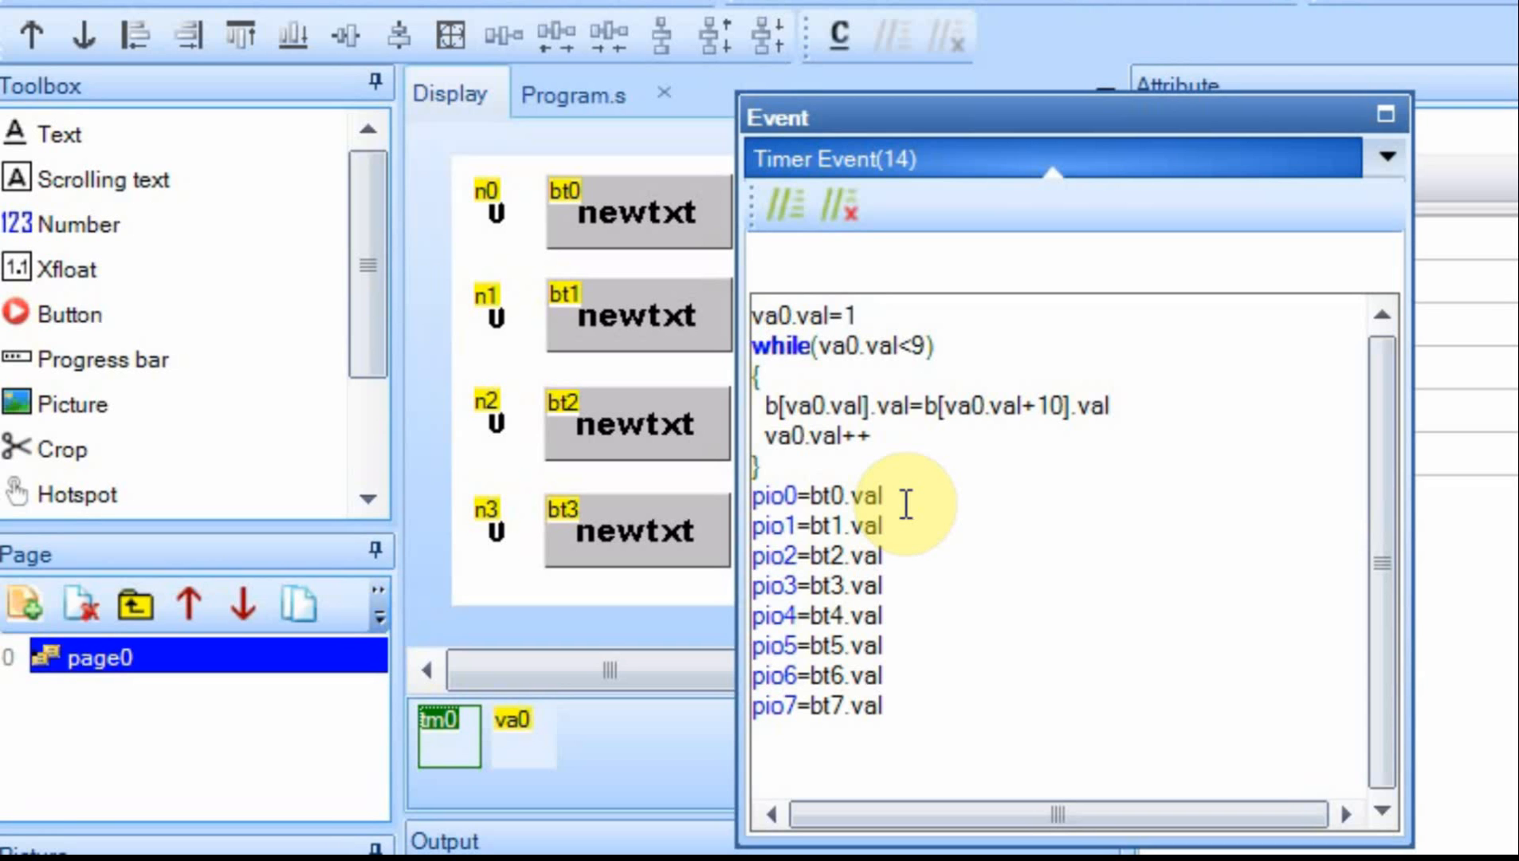
pyautogui.moveTo(889, 721)
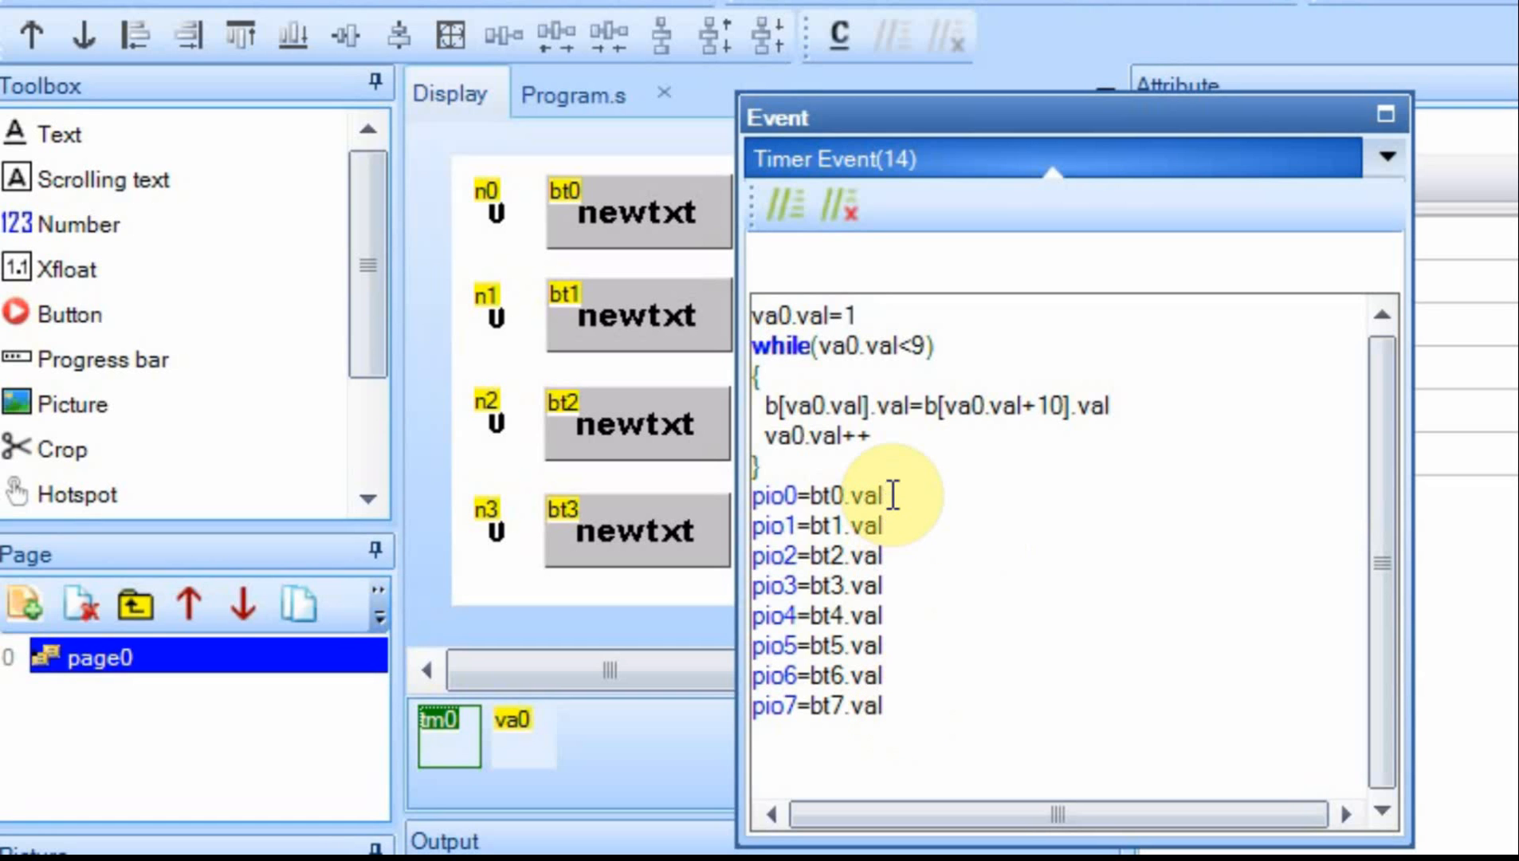
pyautogui.moveTo(976, 585)
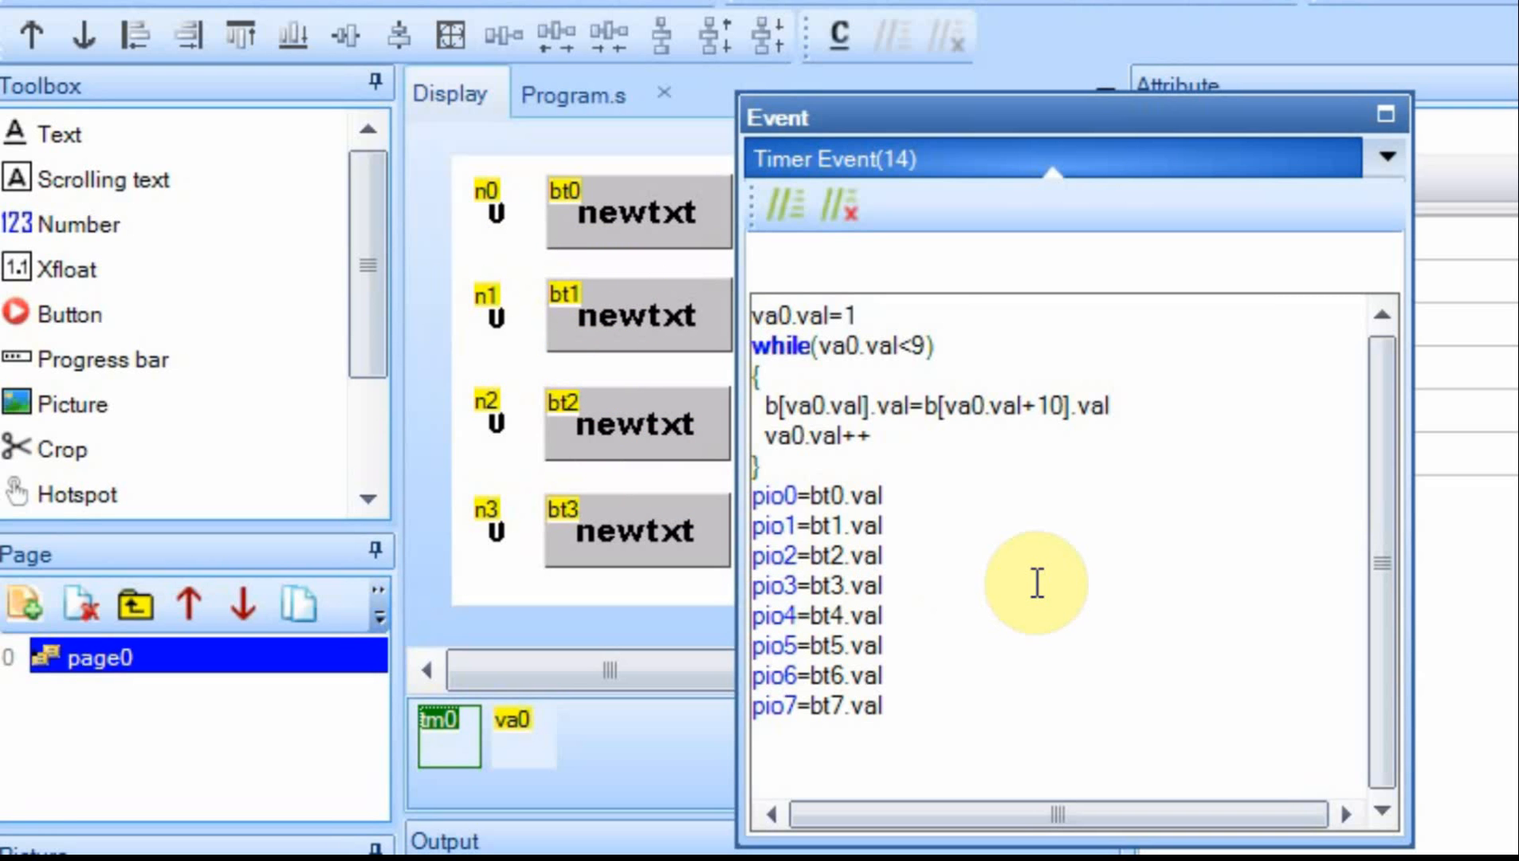
pyautogui.moveTo(995, 602)
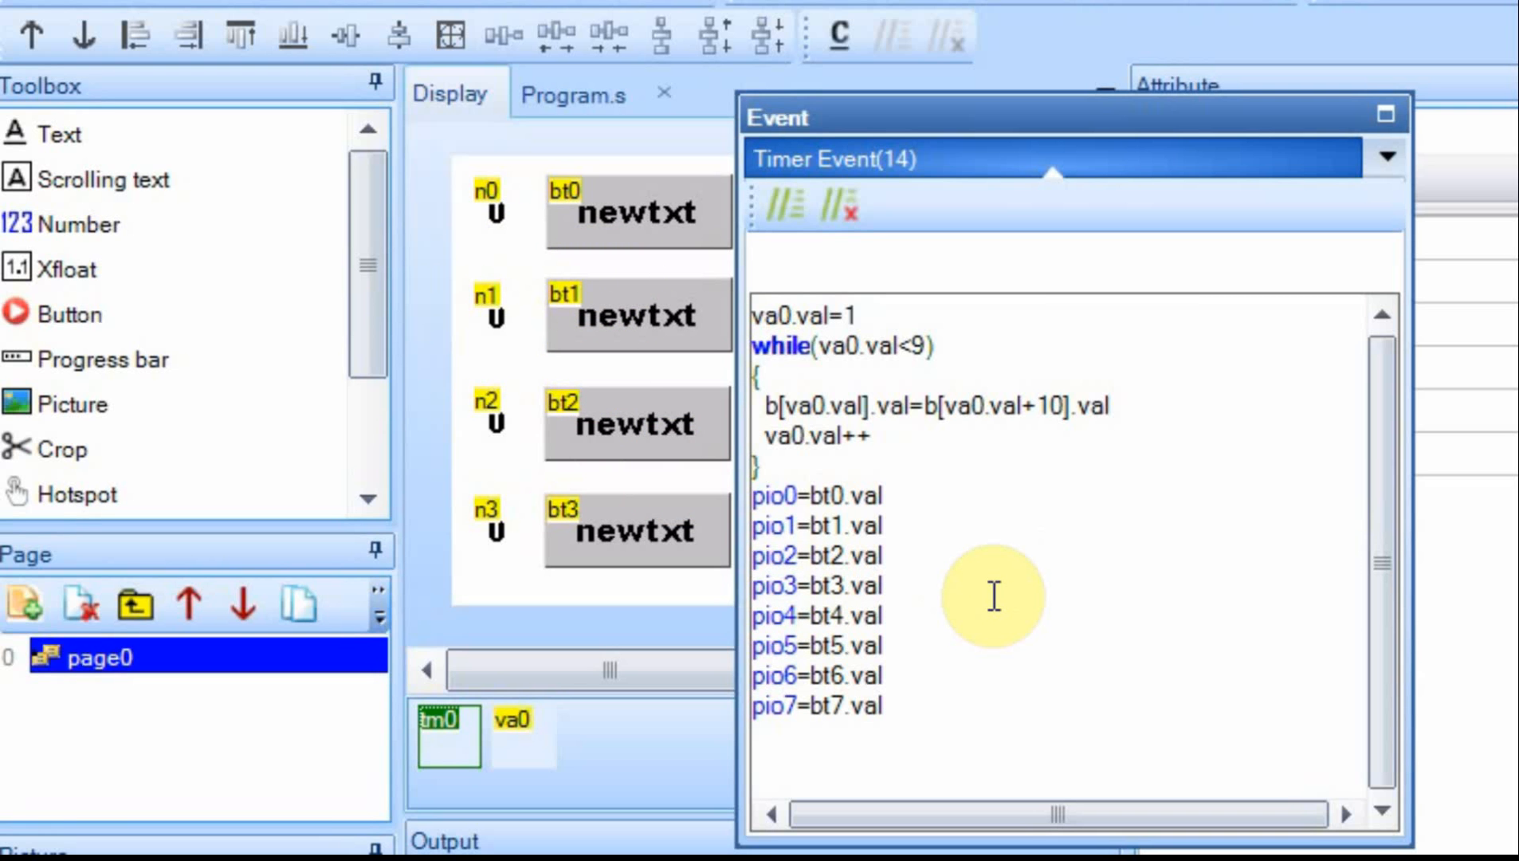
pyautogui.moveTo(1183, 326)
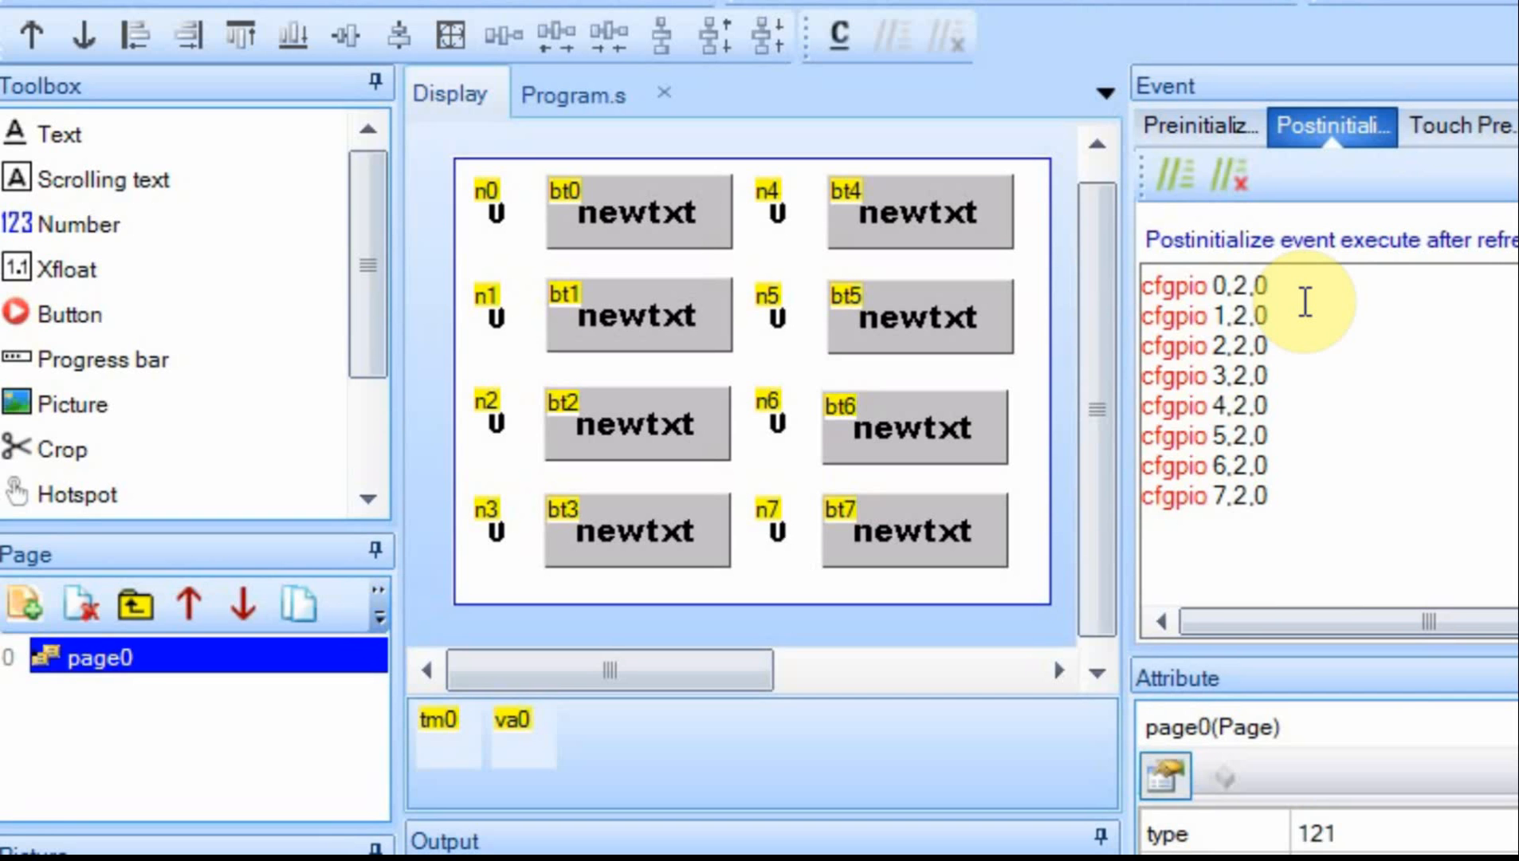
pyautogui.moveTo(1323, 320)
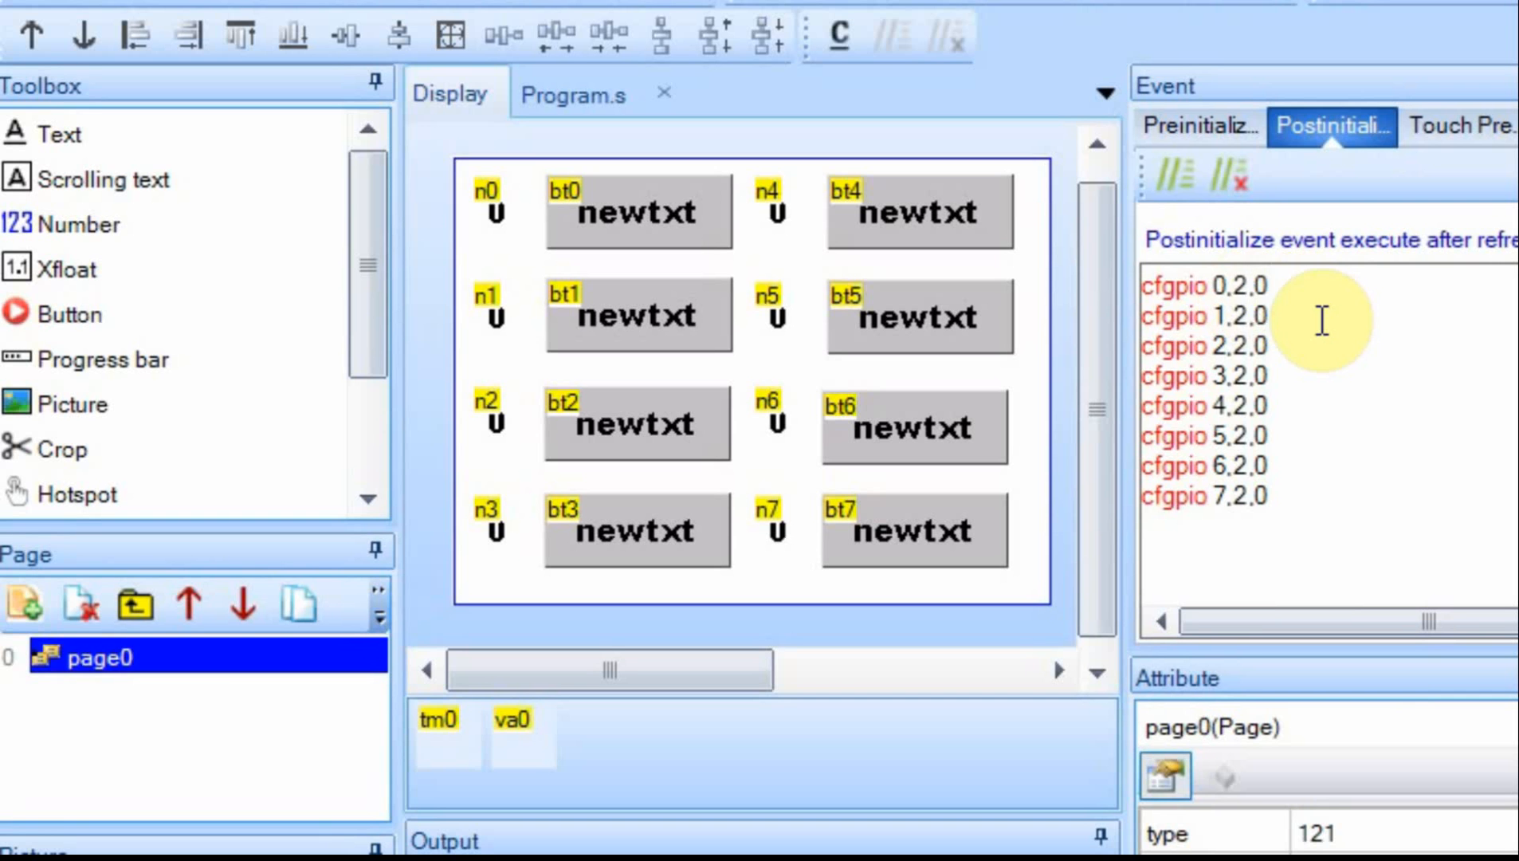
pyautogui.moveTo(1367, 380)
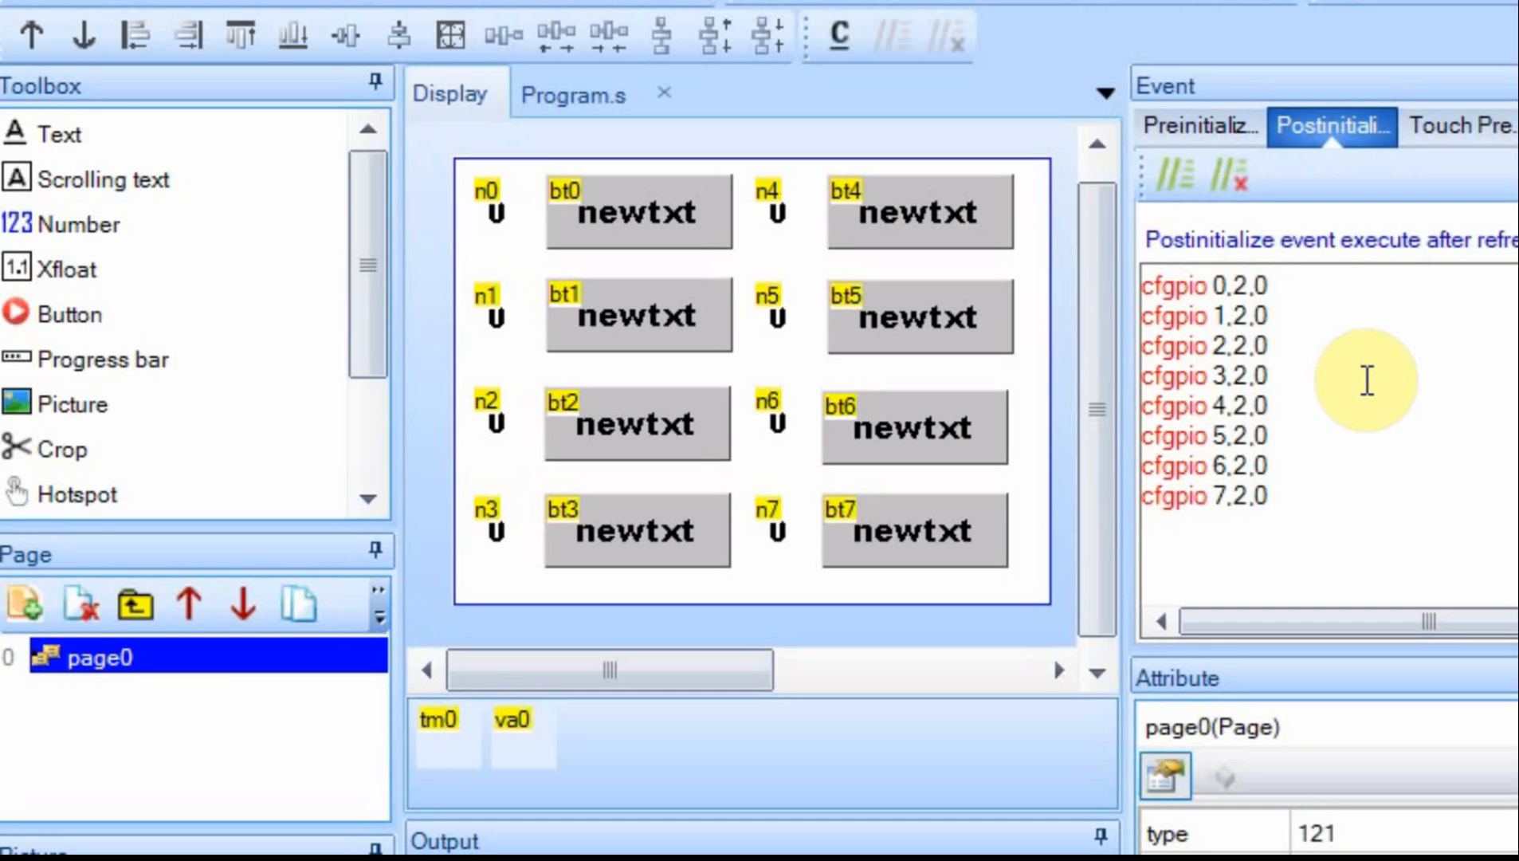